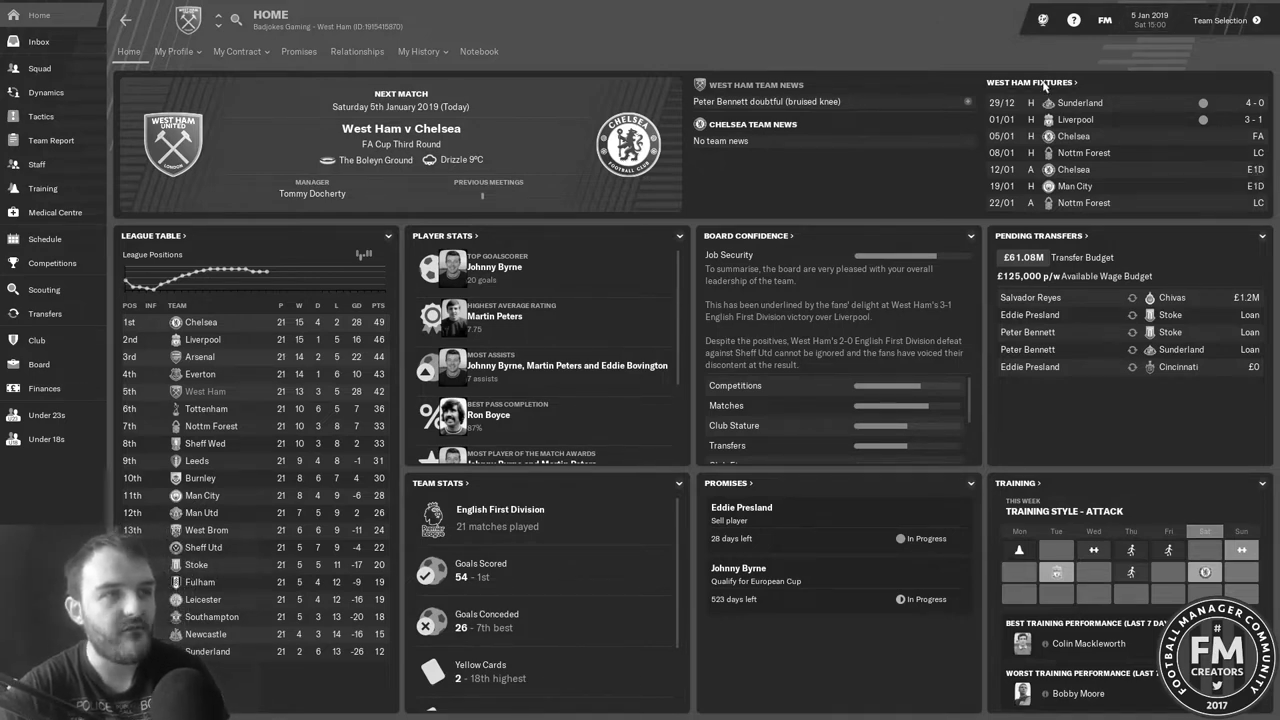
# - Continue to the Chelsea match preview comparing both starting line-ups
pyautogui.click(45, 238)
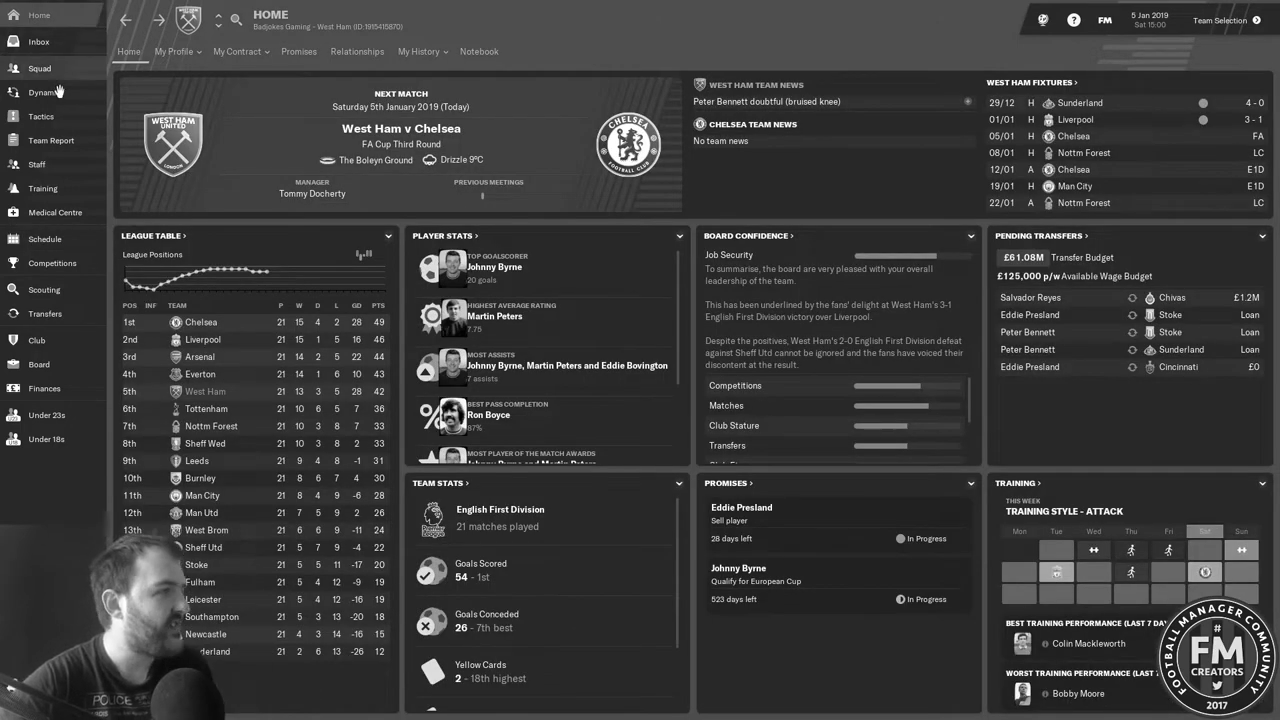
pyautogui.moveTo(42, 117)
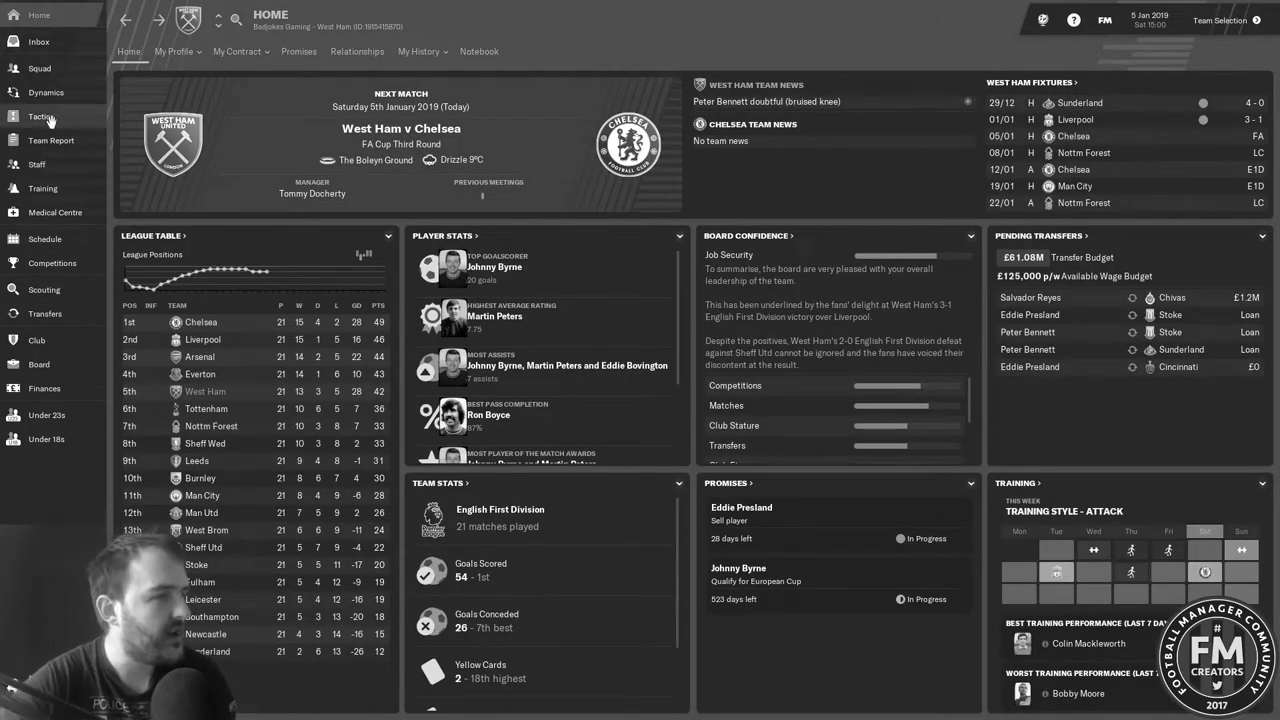
pyautogui.click(42, 117)
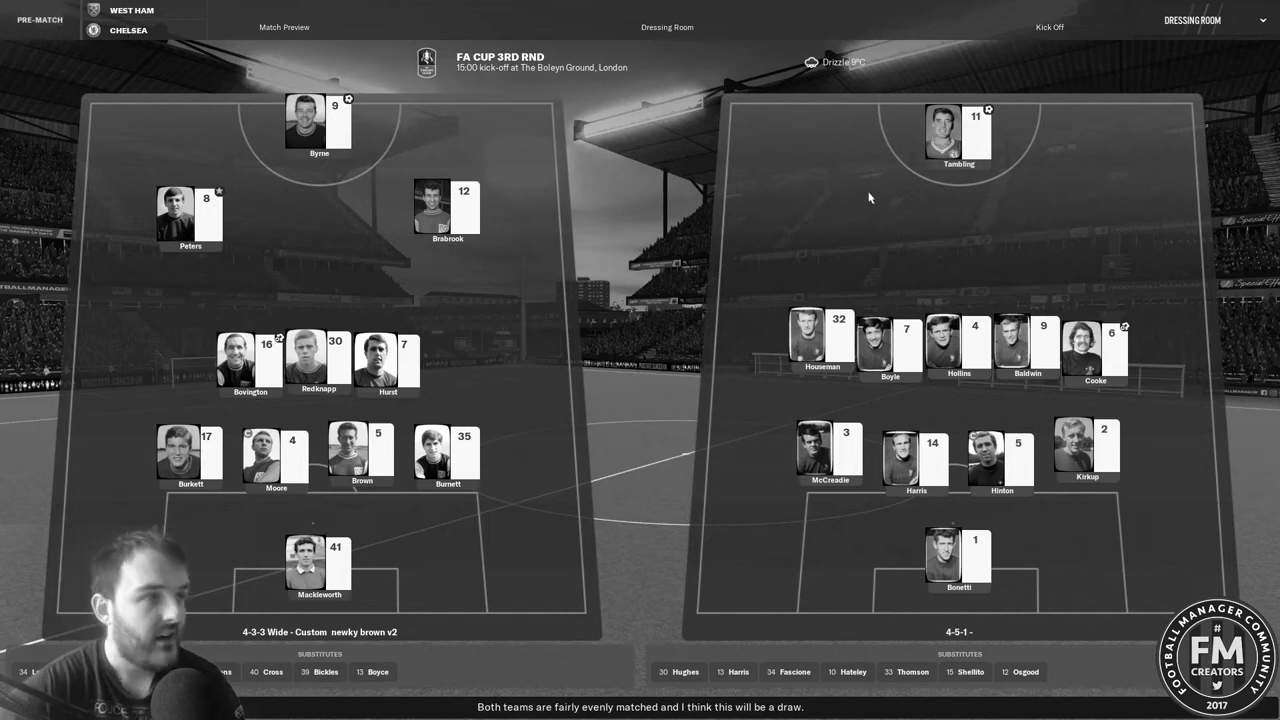
pyautogui.moveTo(958, 140)
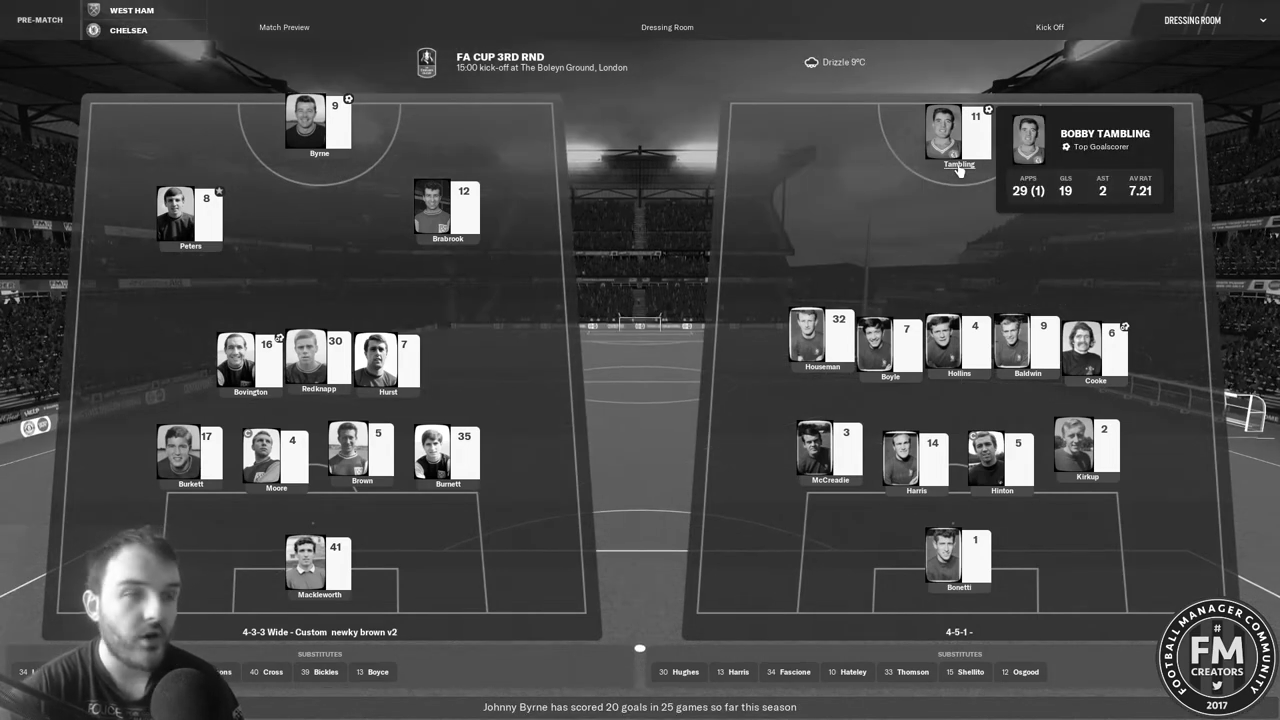
pyautogui.moveTo(915, 174)
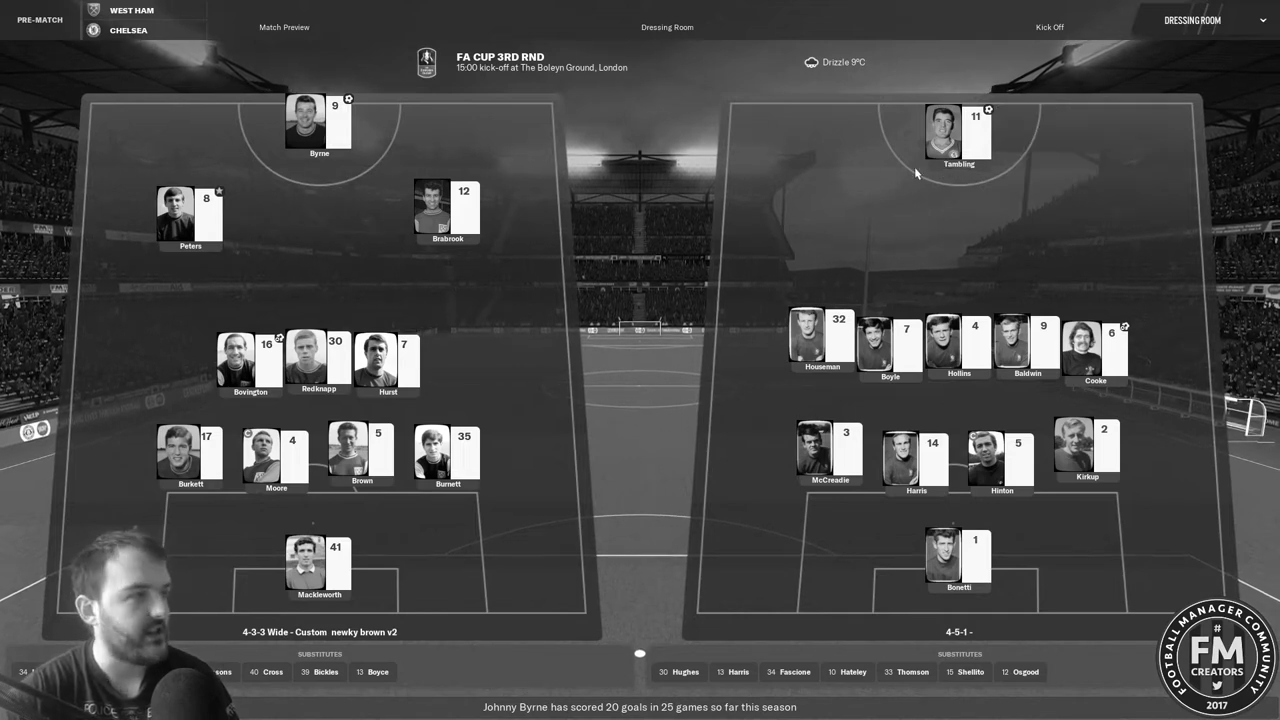
pyautogui.moveTo(318, 125)
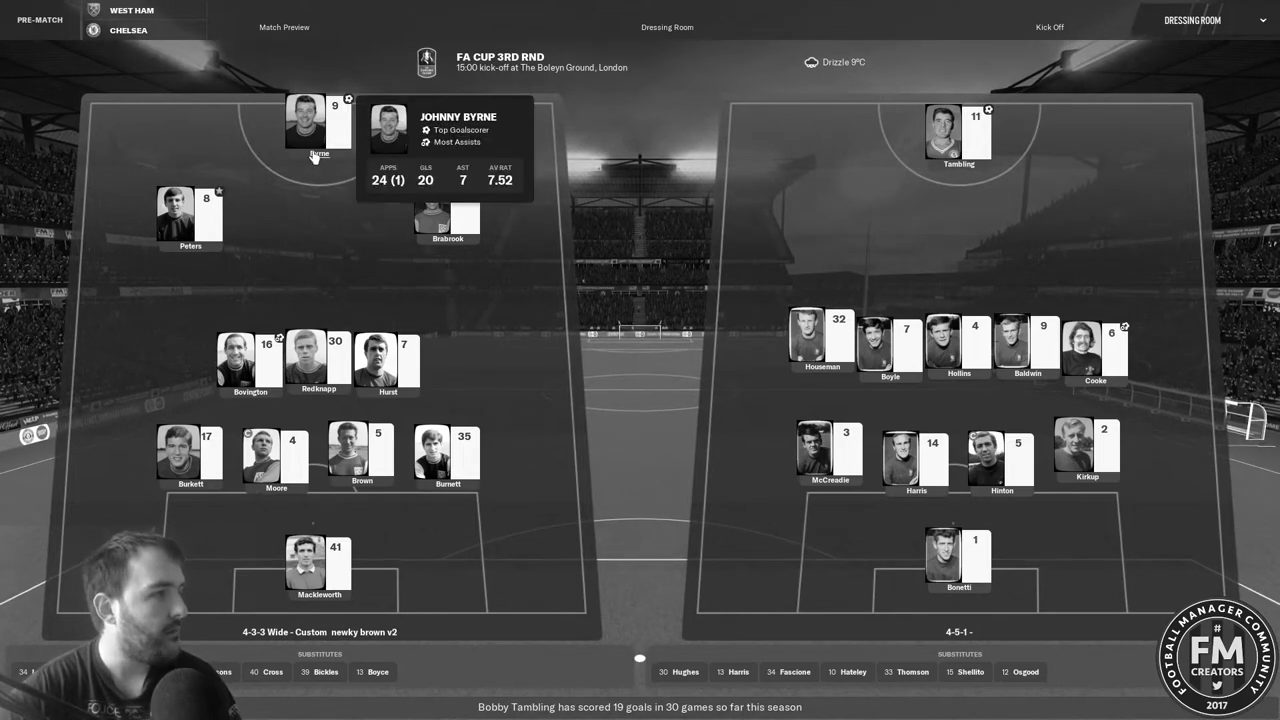
pyautogui.moveTo(904, 224)
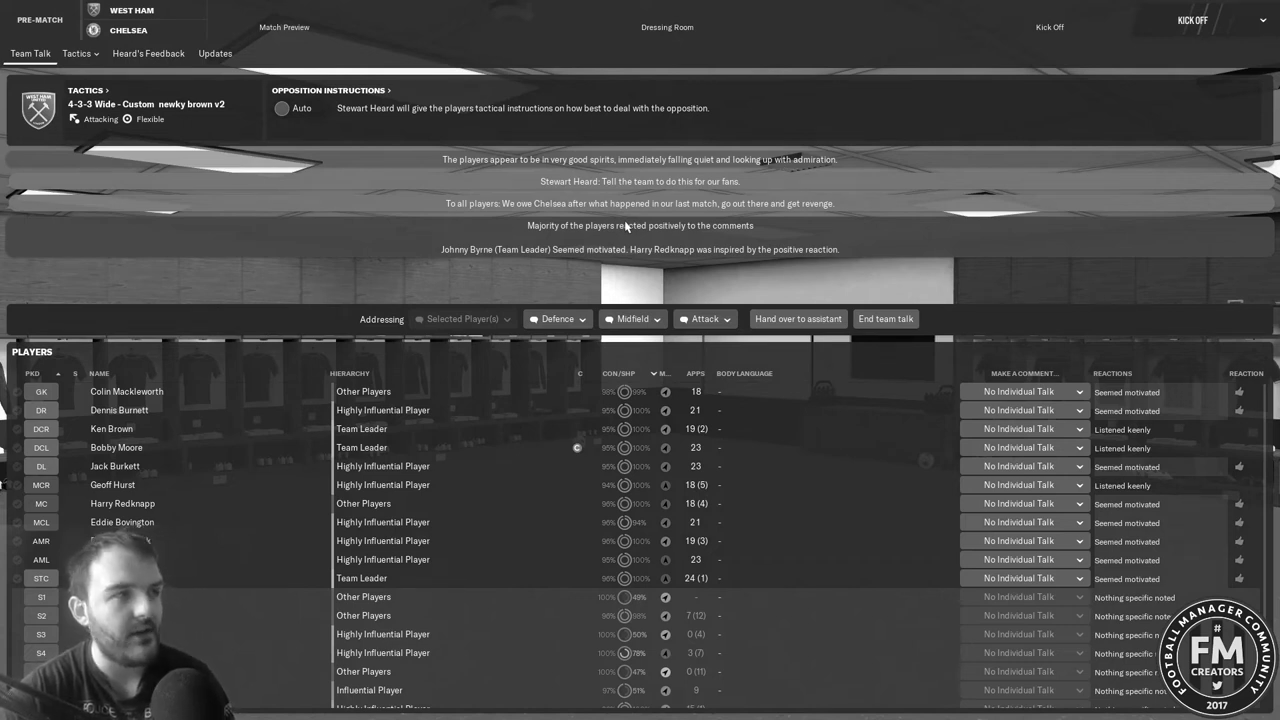
pyautogui.moveTo(657, 238)
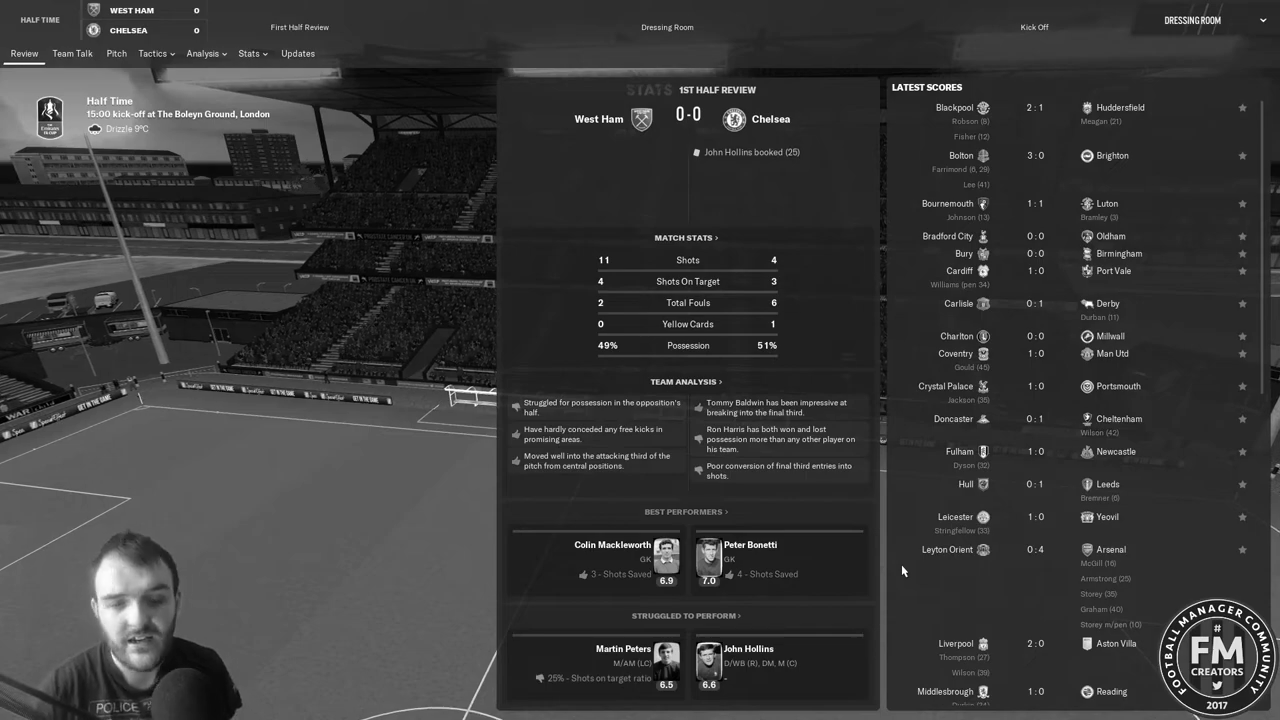
# - Tell the midfield they weren't that bad but can improve, then end the half-time talk
pyautogui.click(71, 53)
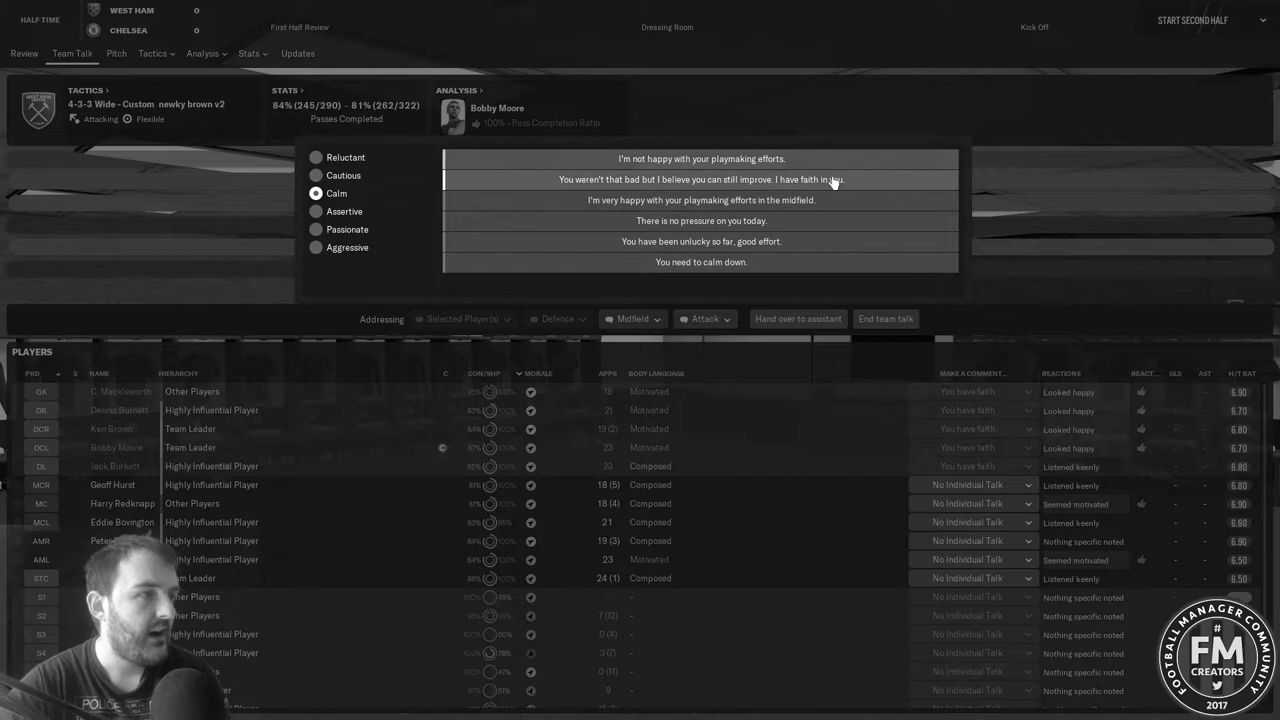
pyautogui.click(705, 318)
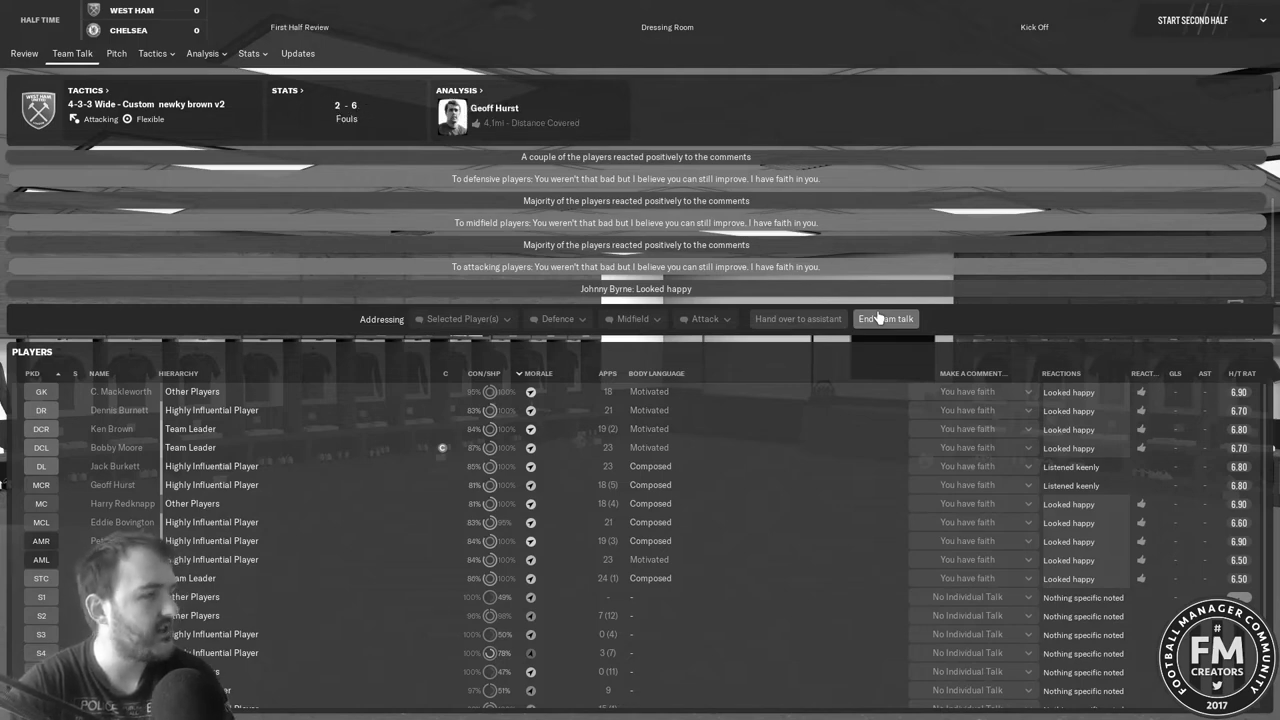
pyautogui.click(885, 318)
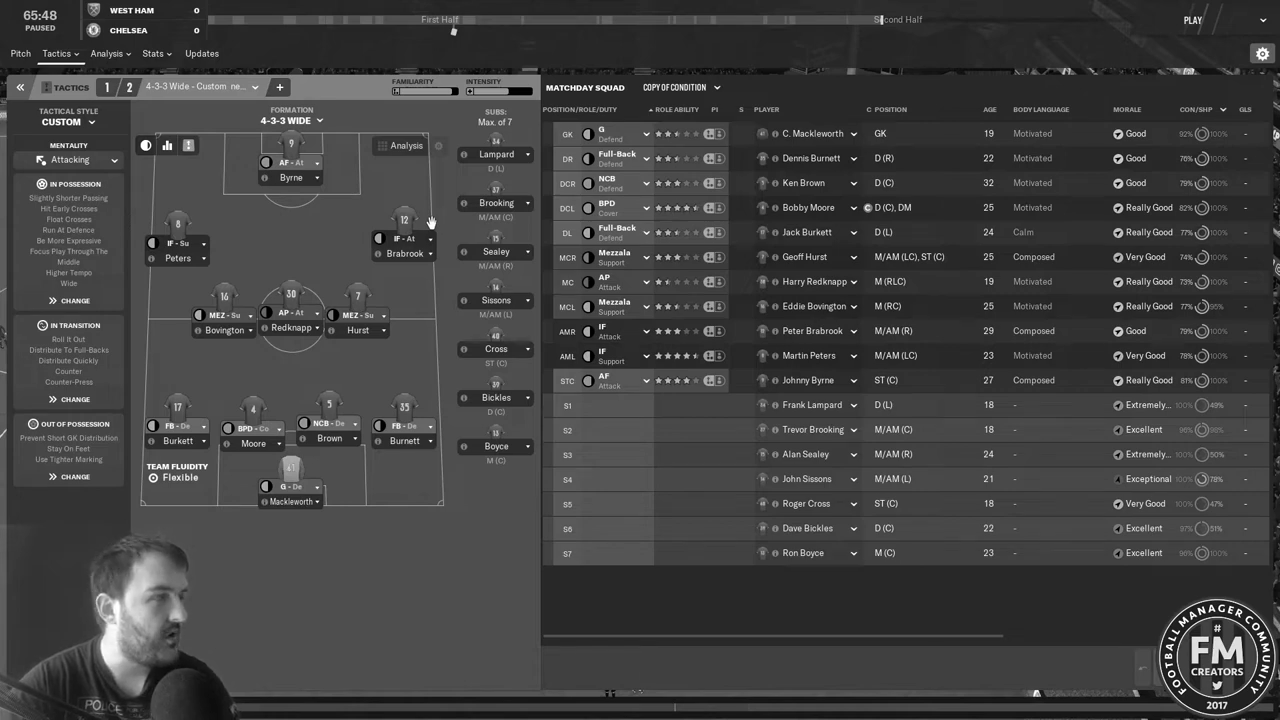
# - Change Martin Peters' role to Winger on attack duty
pyautogui.click(178, 243)
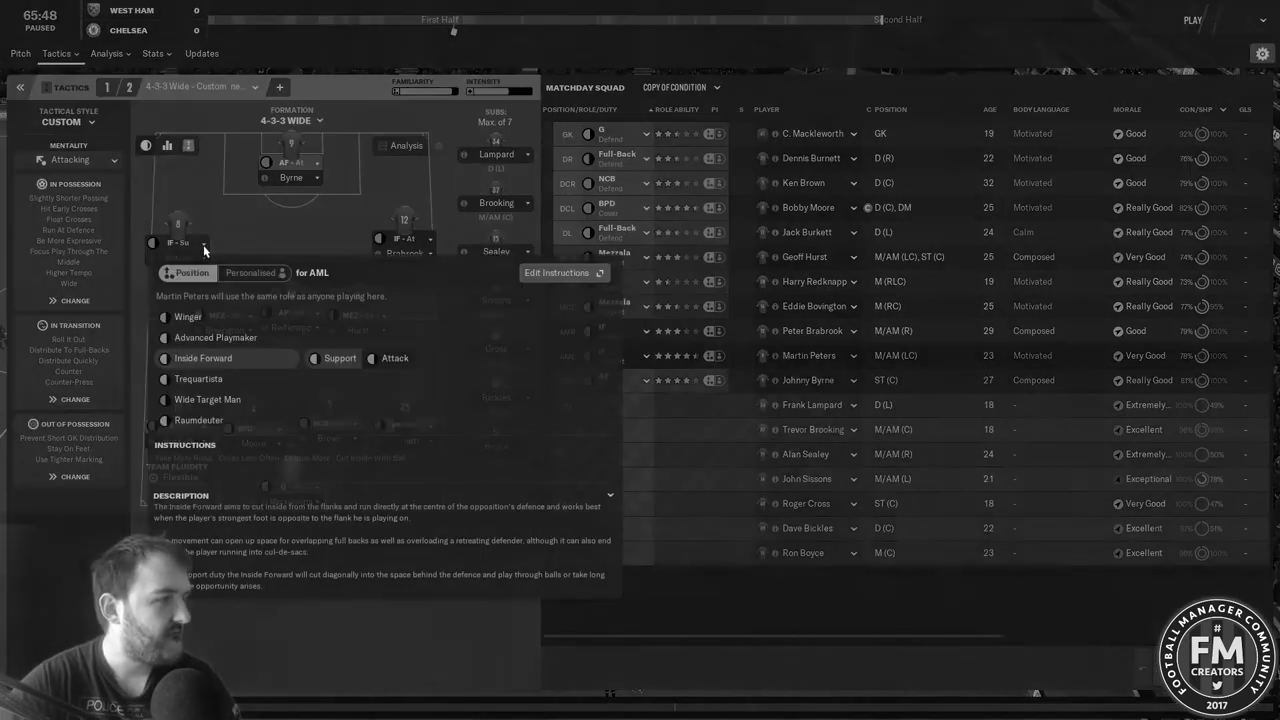
pyautogui.click(187, 316)
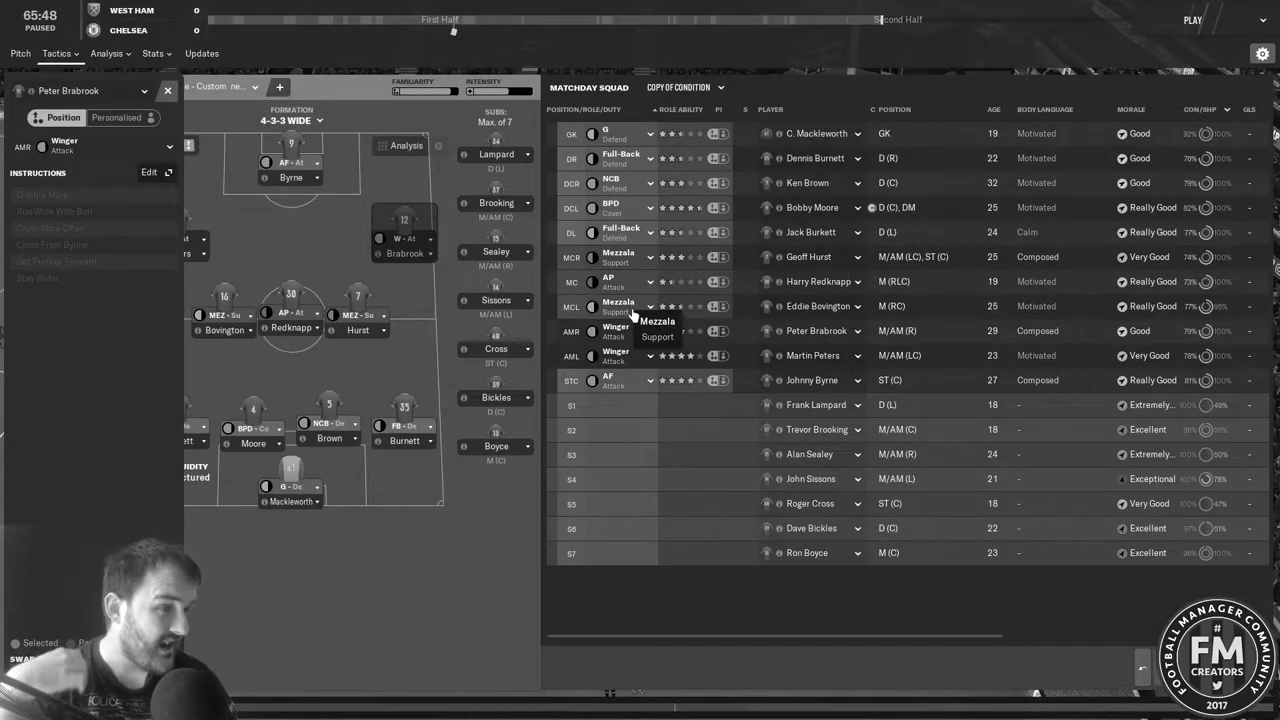
pyautogui.moveTo(406, 583)
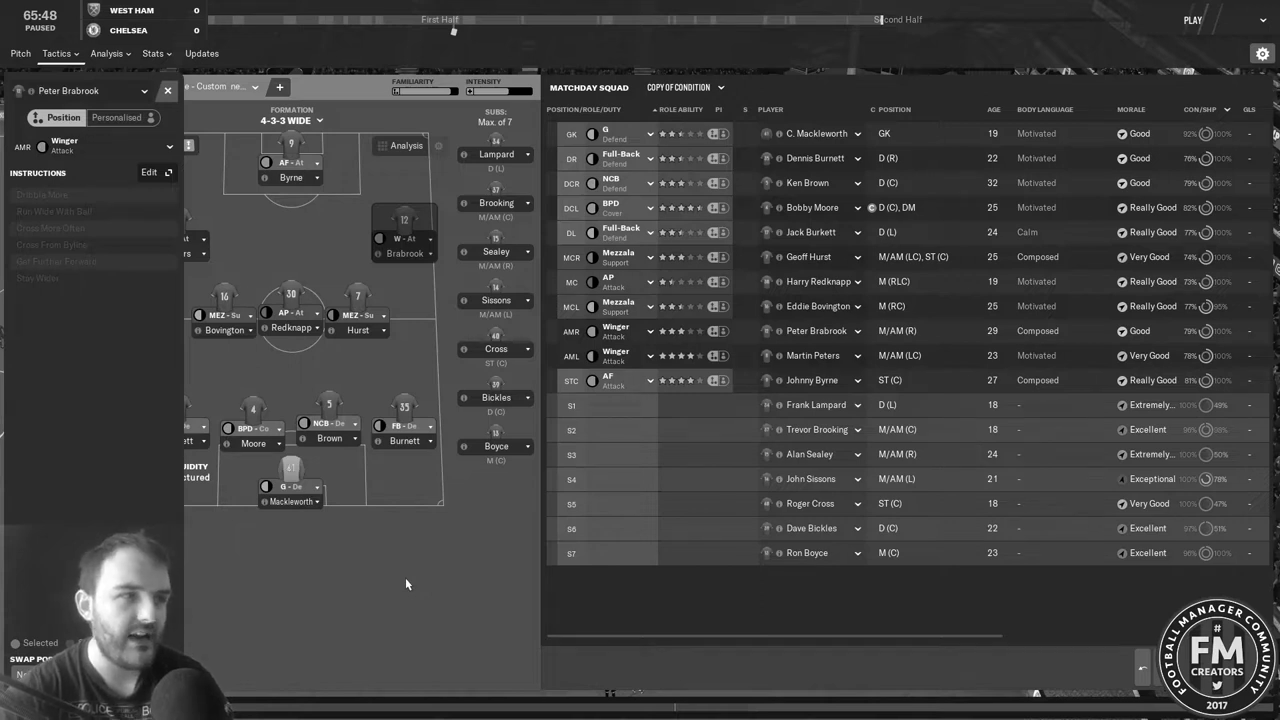
pyautogui.moveTo(820, 435)
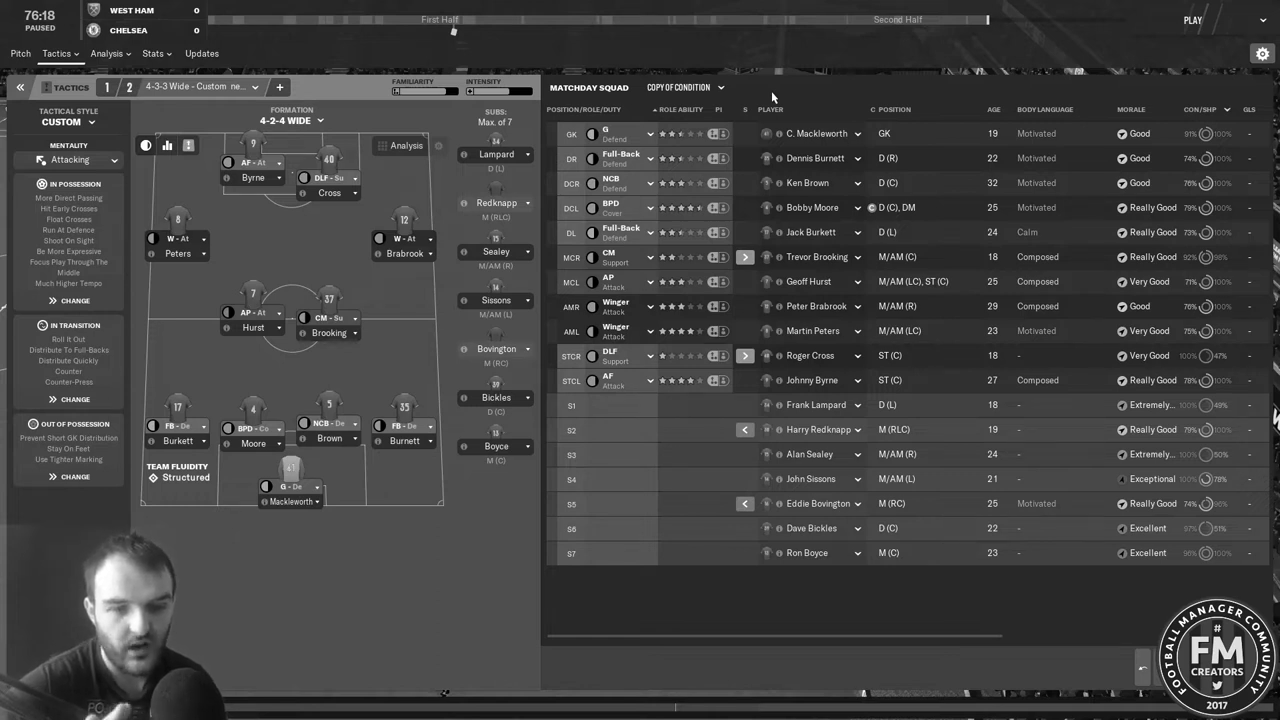
pyautogui.moveTo(177, 345)
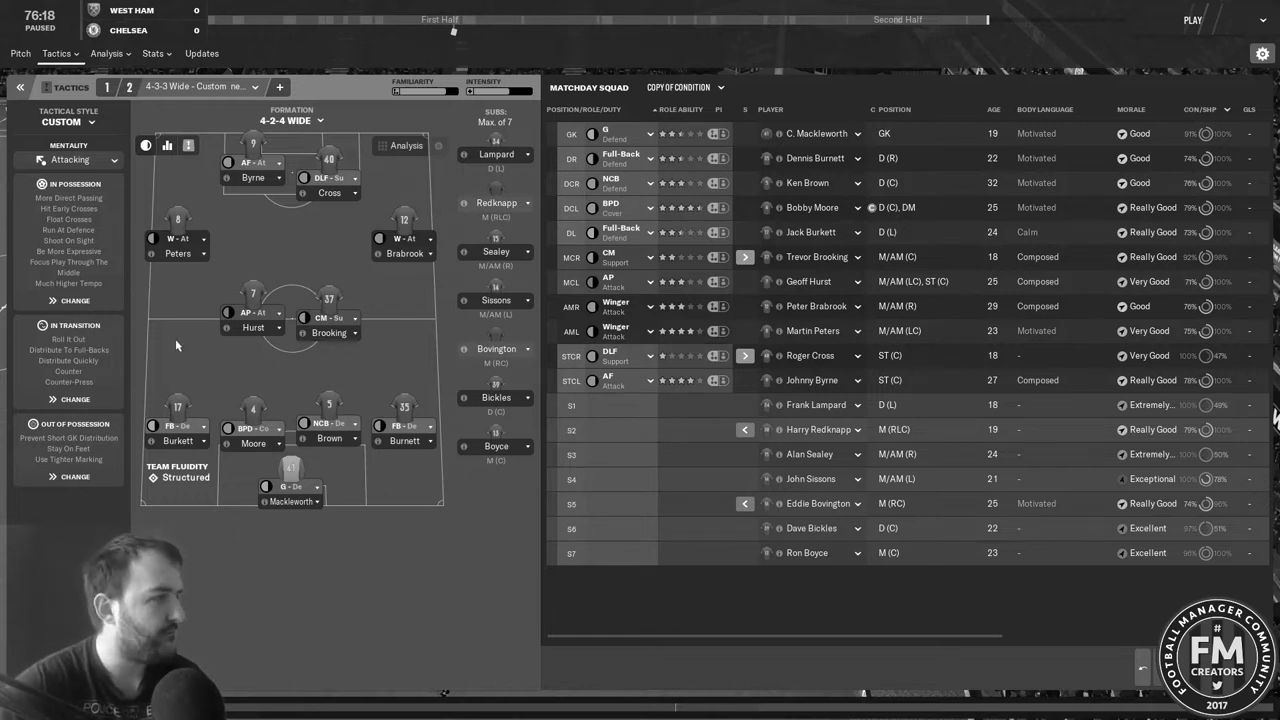
pyautogui.click(1192, 19)
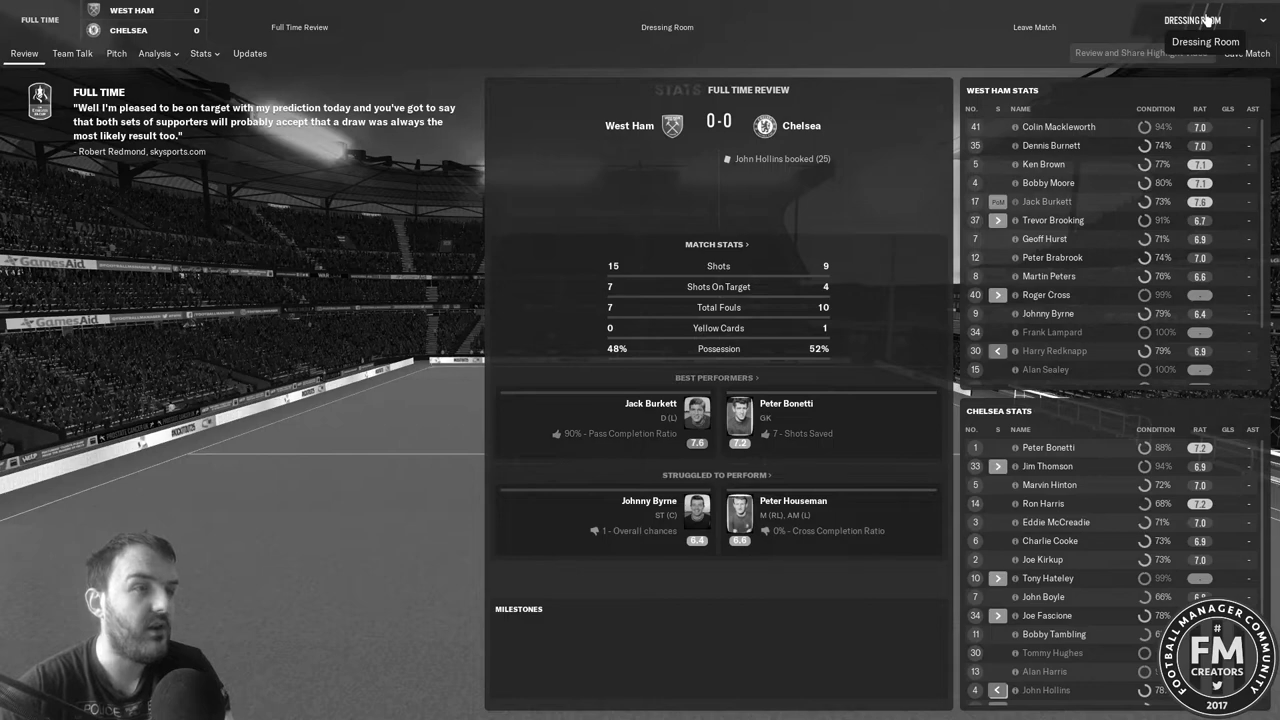
# - Tell the squad 'I'm far from pleased with what I just saw', then move on
pyautogui.click(71, 53)
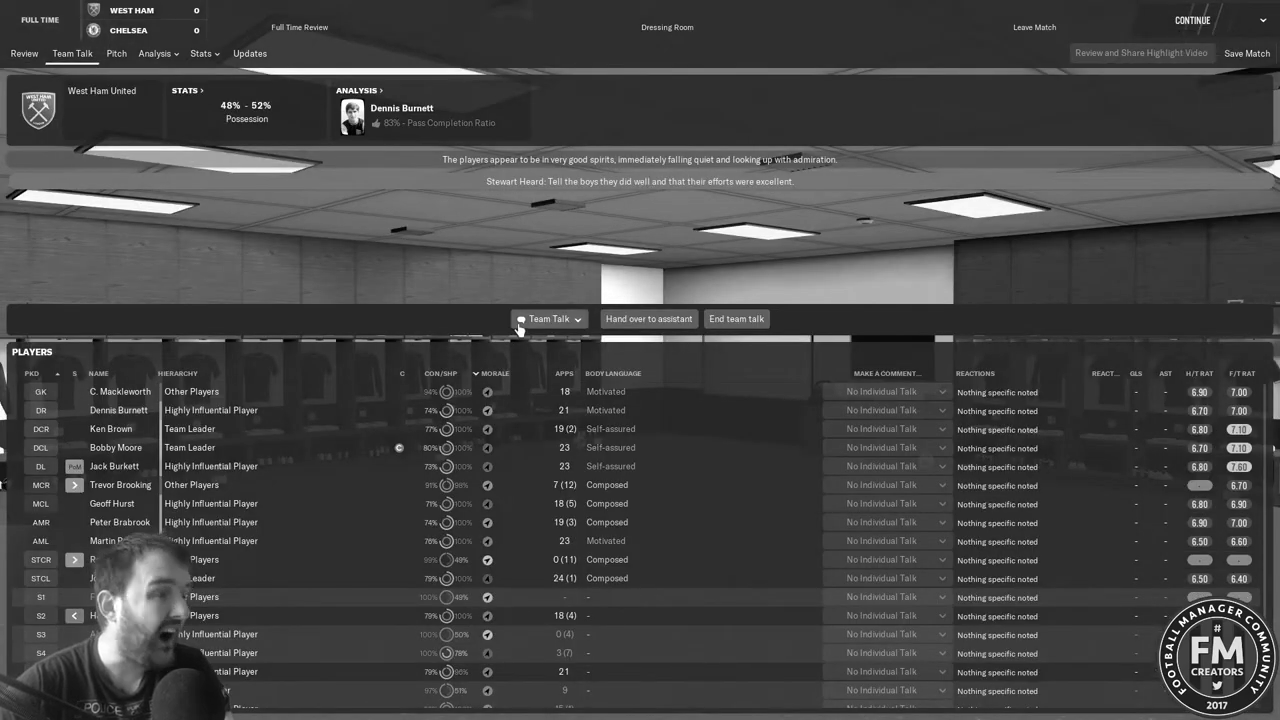
pyautogui.click(548, 318)
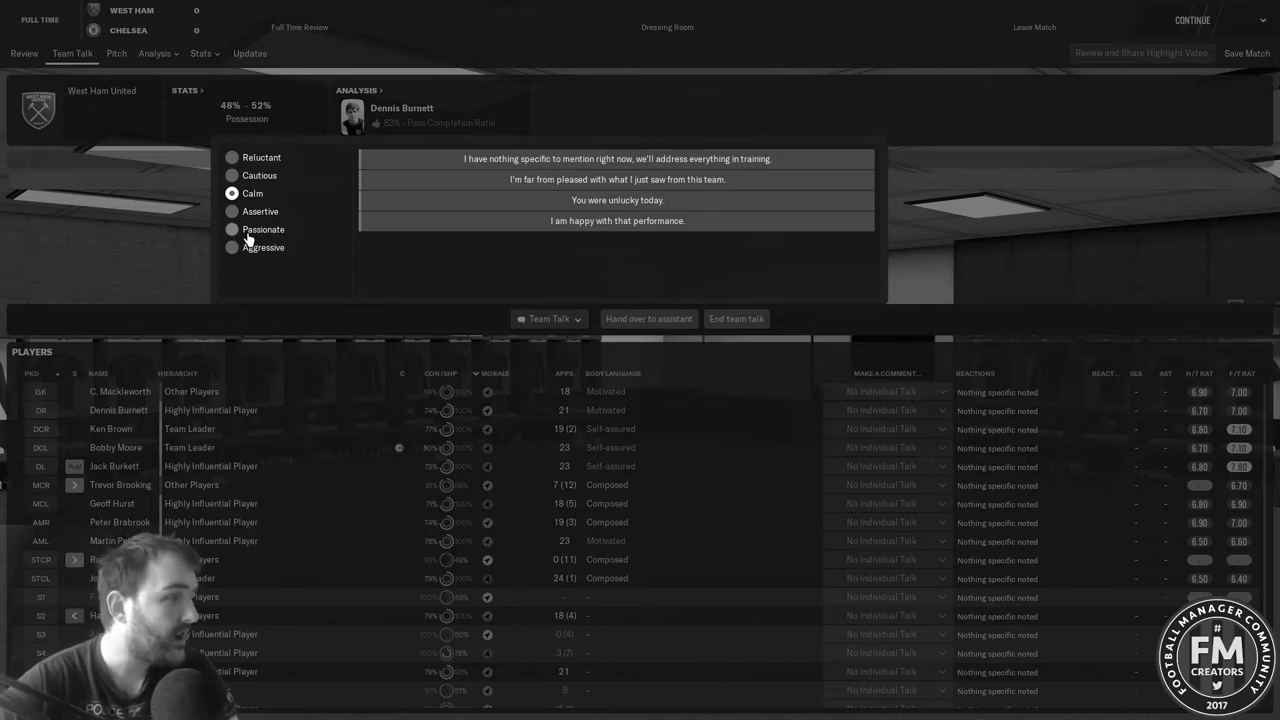
pyautogui.moveTo(250, 236)
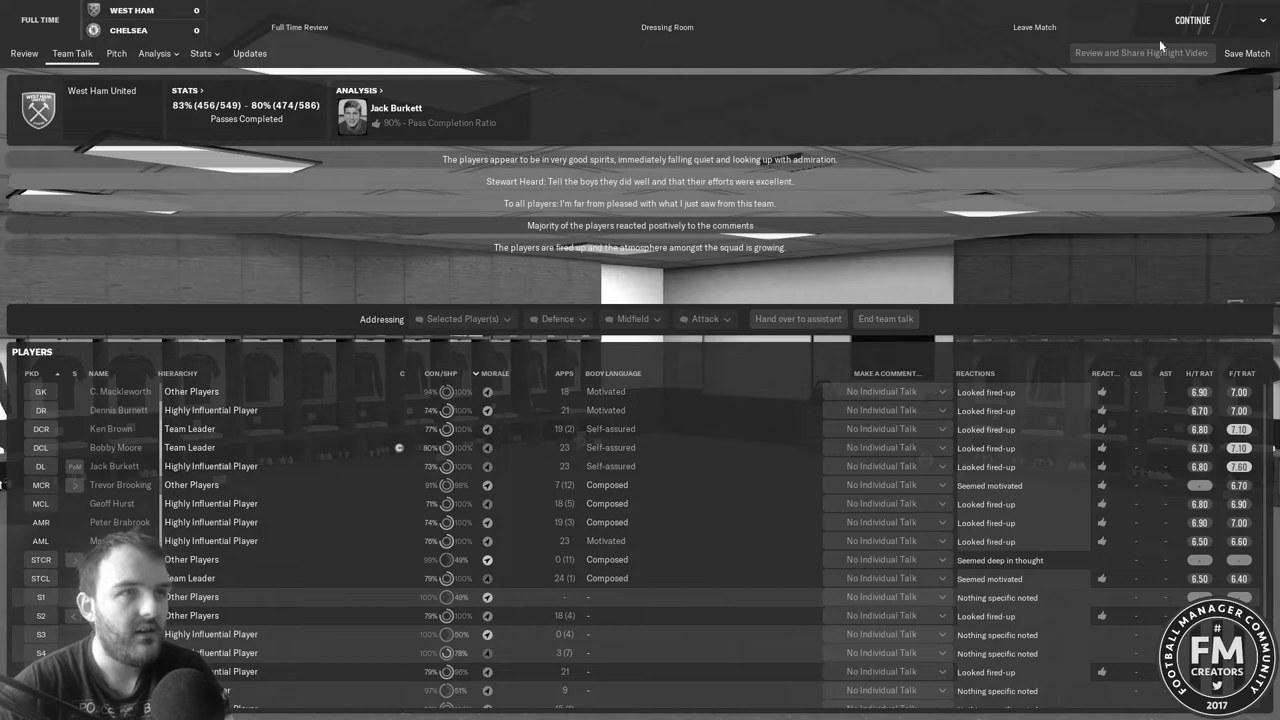
pyautogui.click(1192, 20)
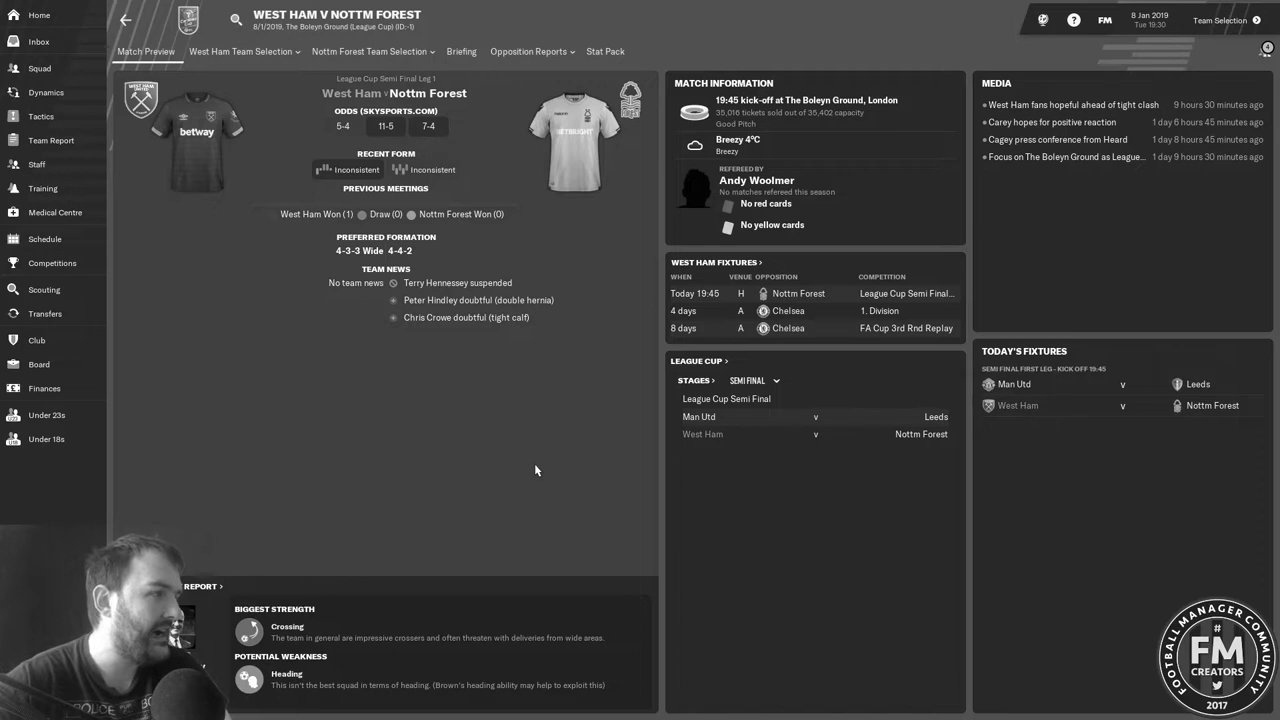
pyautogui.moveTo(1190, 160)
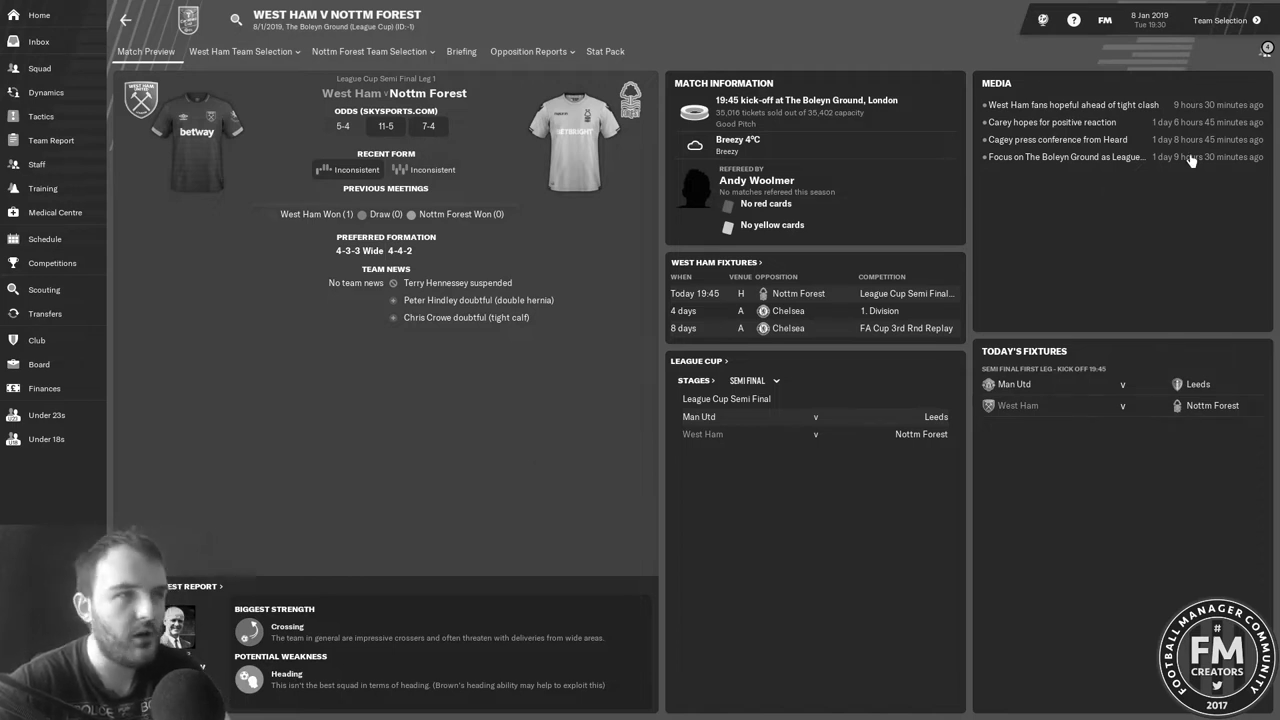
pyautogui.moveTo(1220, 20)
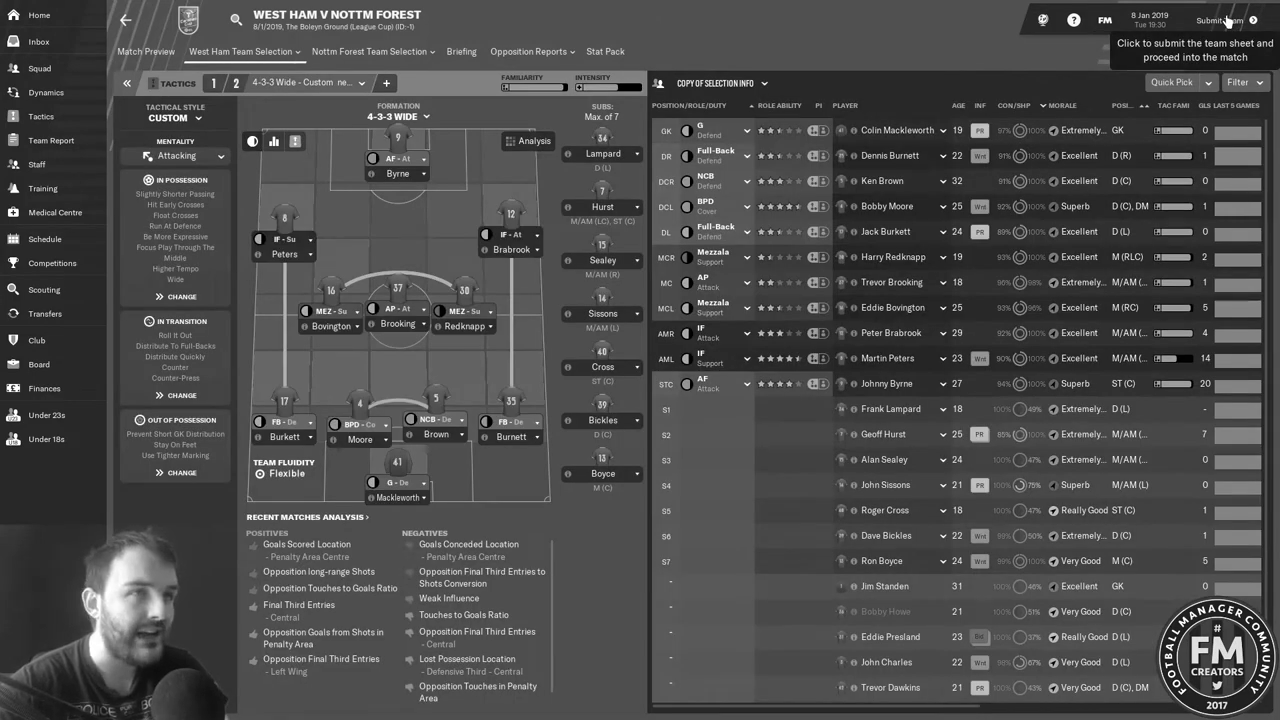
# - Submit the West Ham team sheet and confirm proceeding to the Nottm Forest match
pyautogui.click(1220, 20)
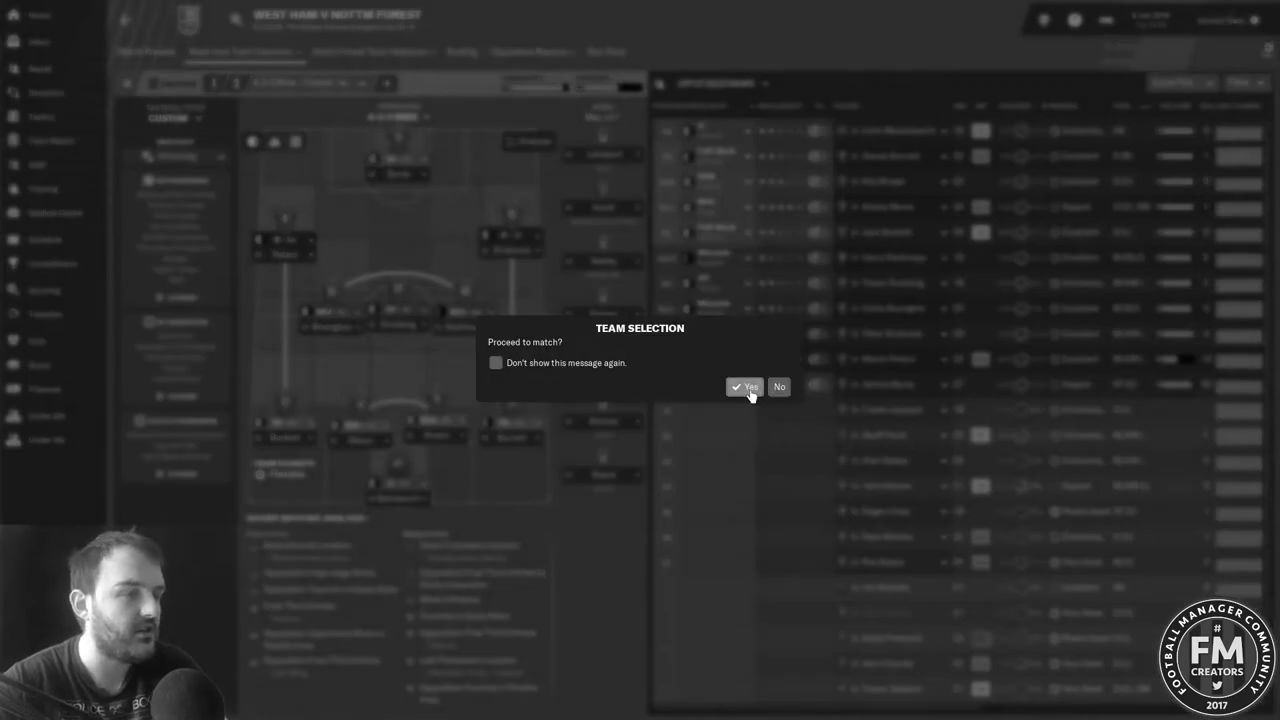
pyautogui.click(746, 387)
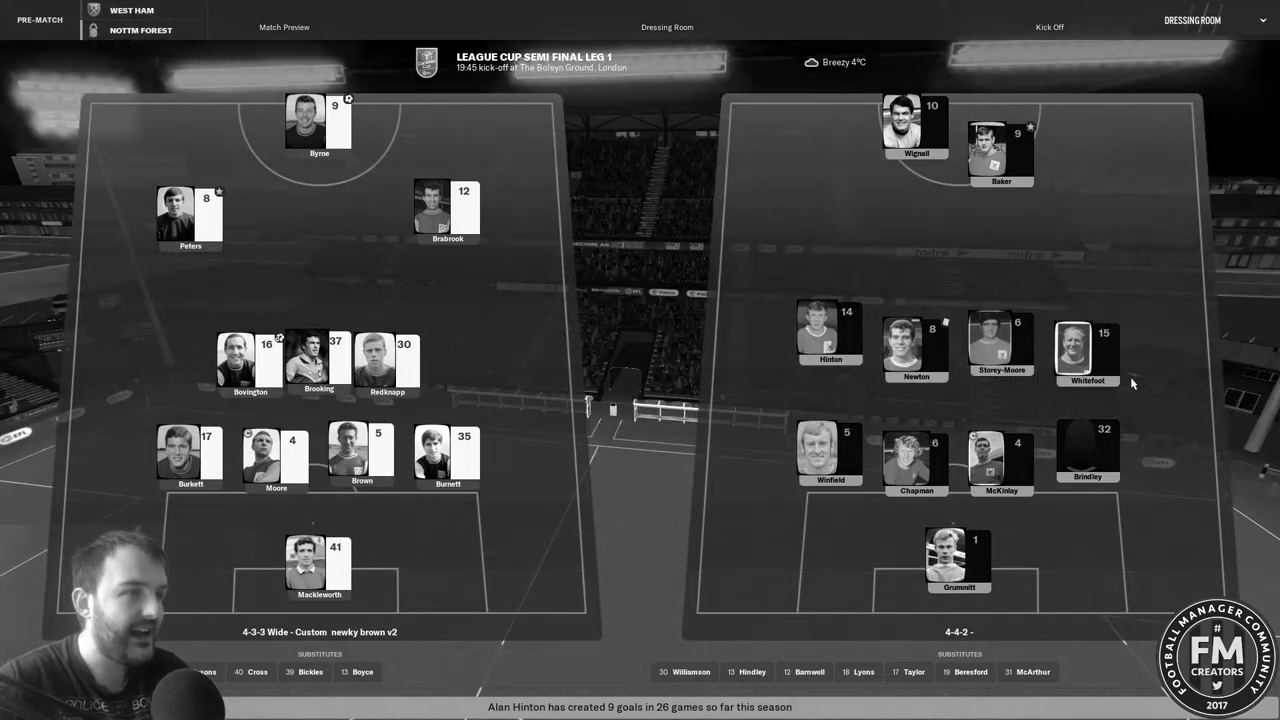
pyautogui.moveTo(1001, 155)
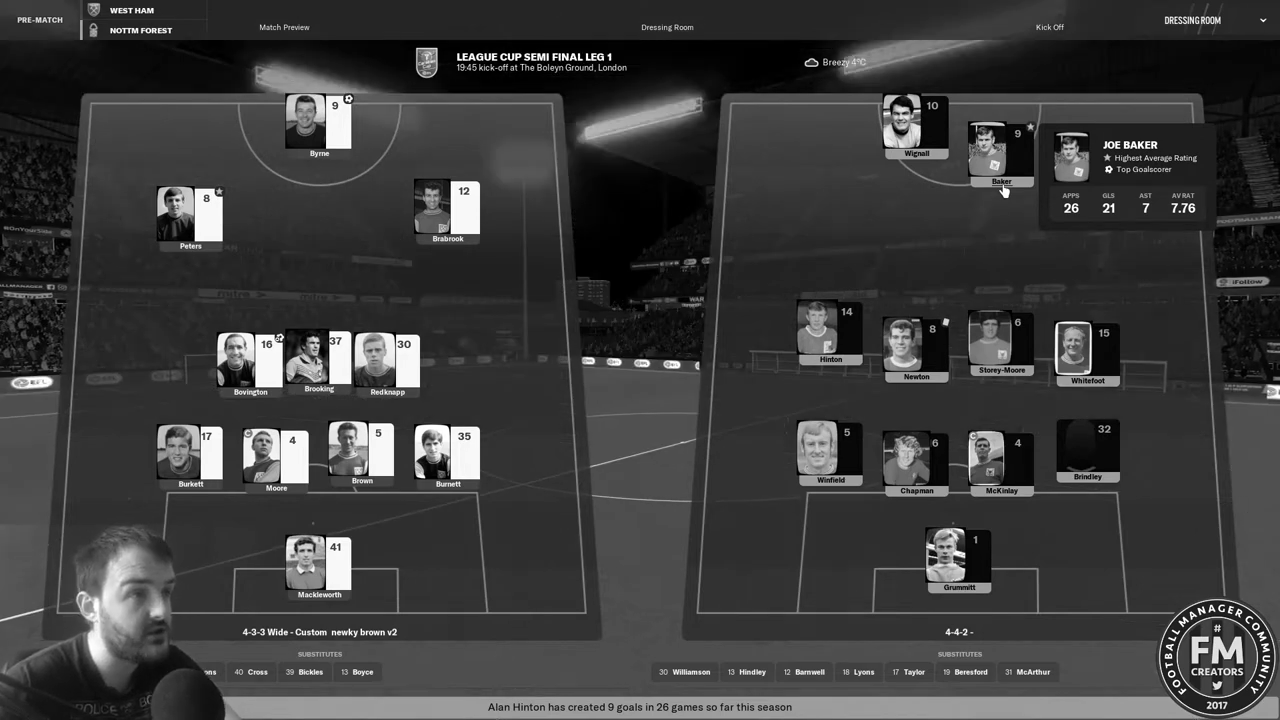
pyautogui.moveTo(915, 167)
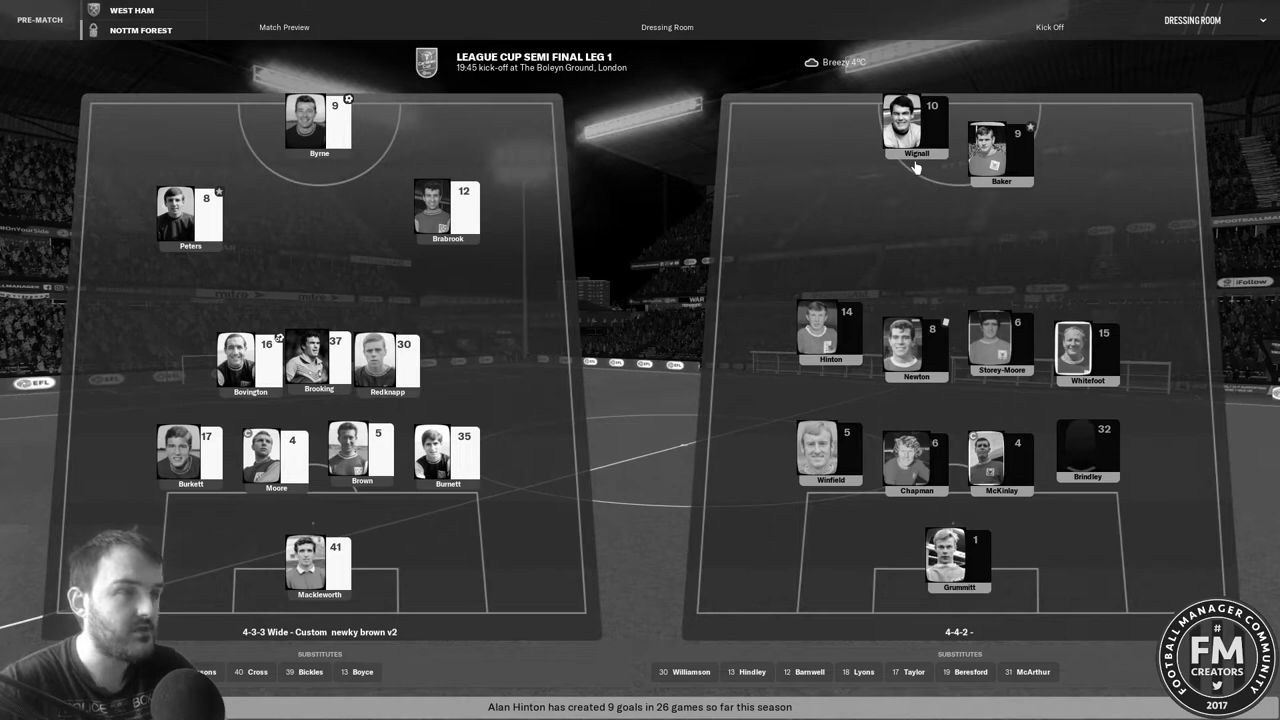
pyautogui.moveTo(915, 165)
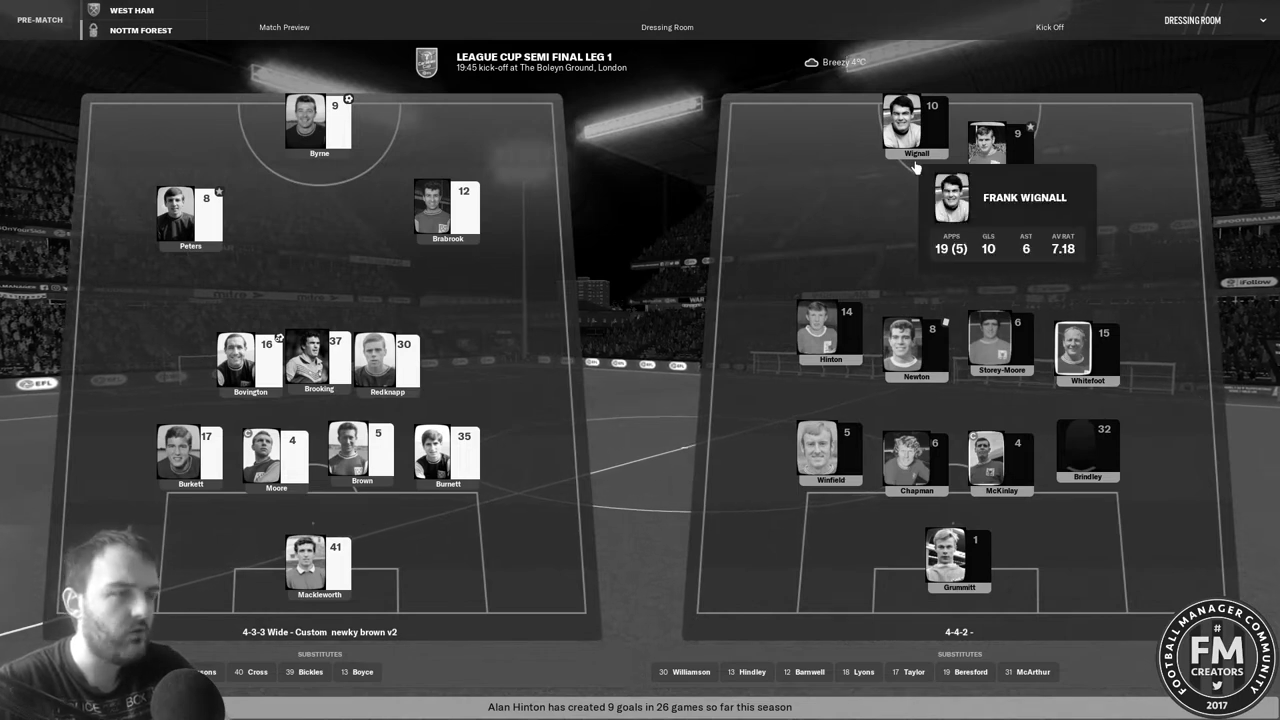
pyautogui.moveTo(848, 198)
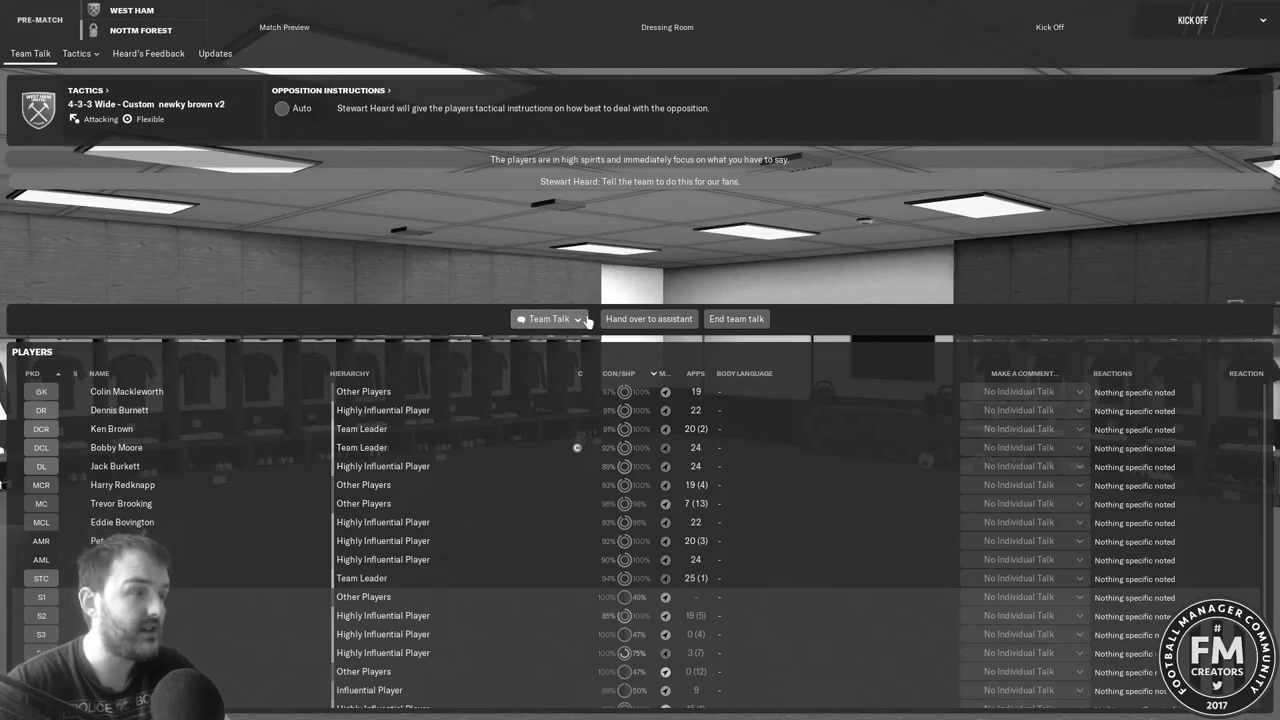
# - Give the 'I have faith in you' pre-match talk, then end it
pyautogui.click(548, 318)
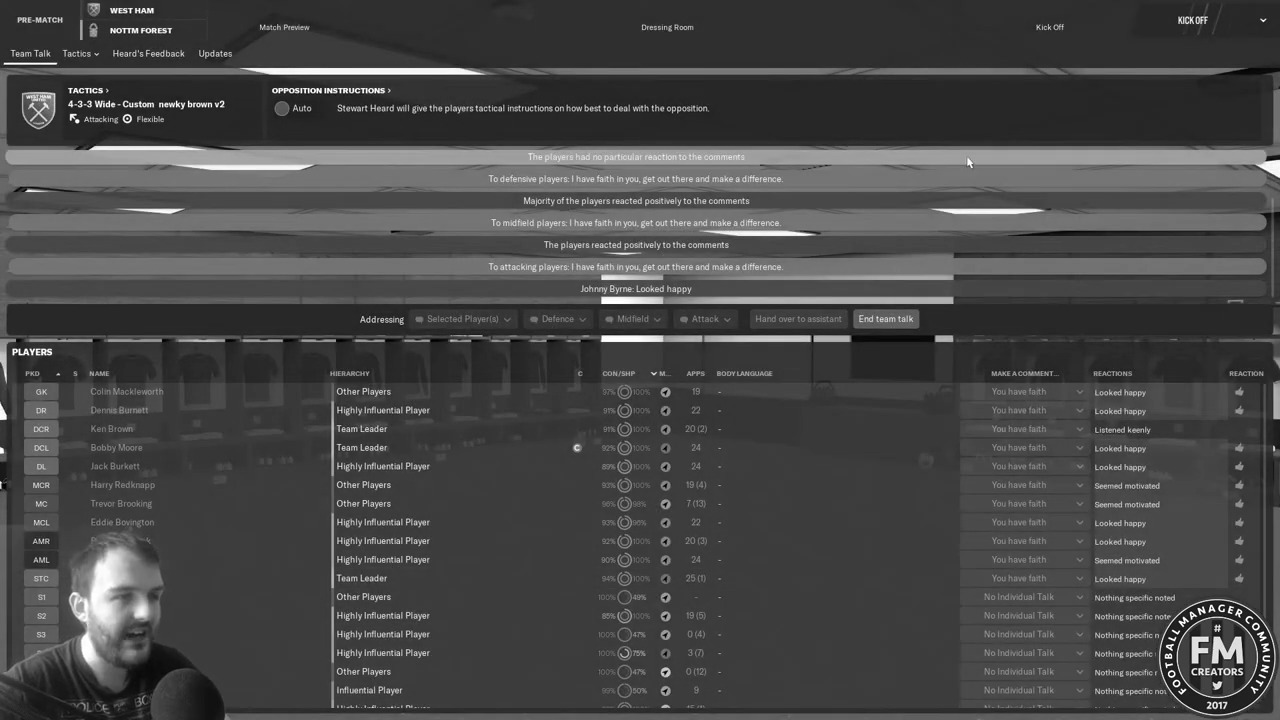
pyautogui.moveTo(1148, 170)
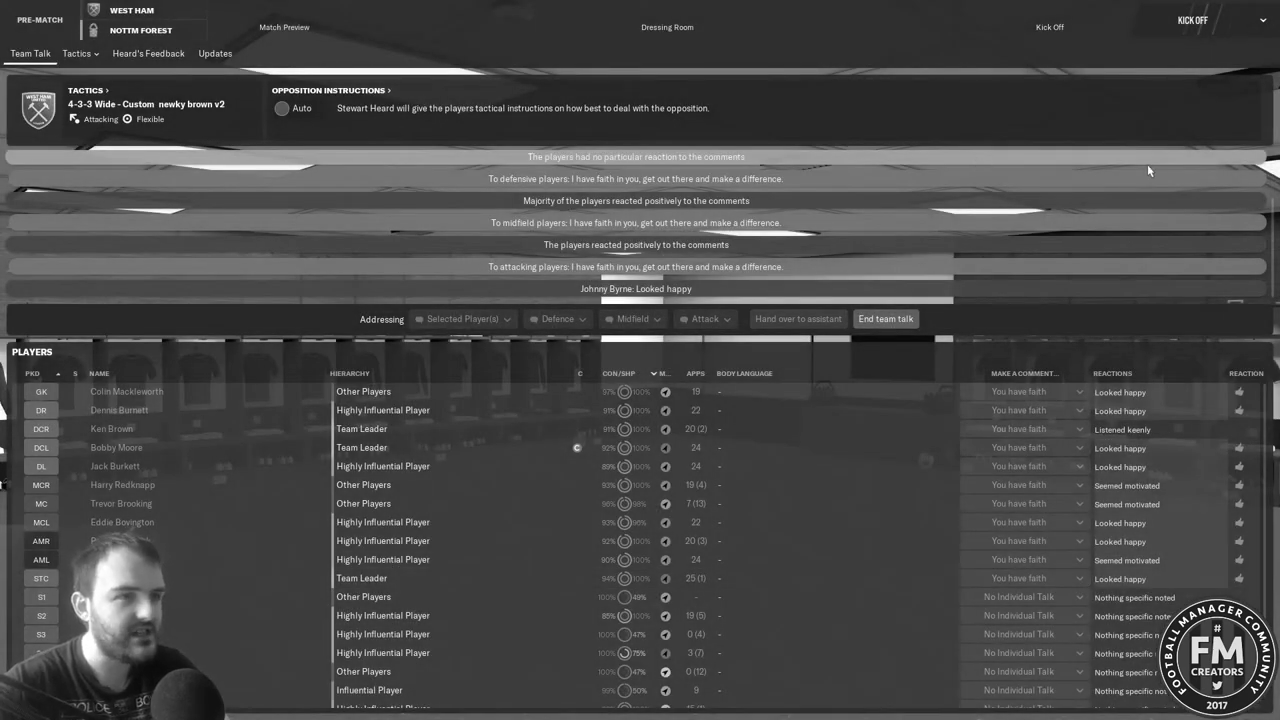
pyautogui.click(885, 318)
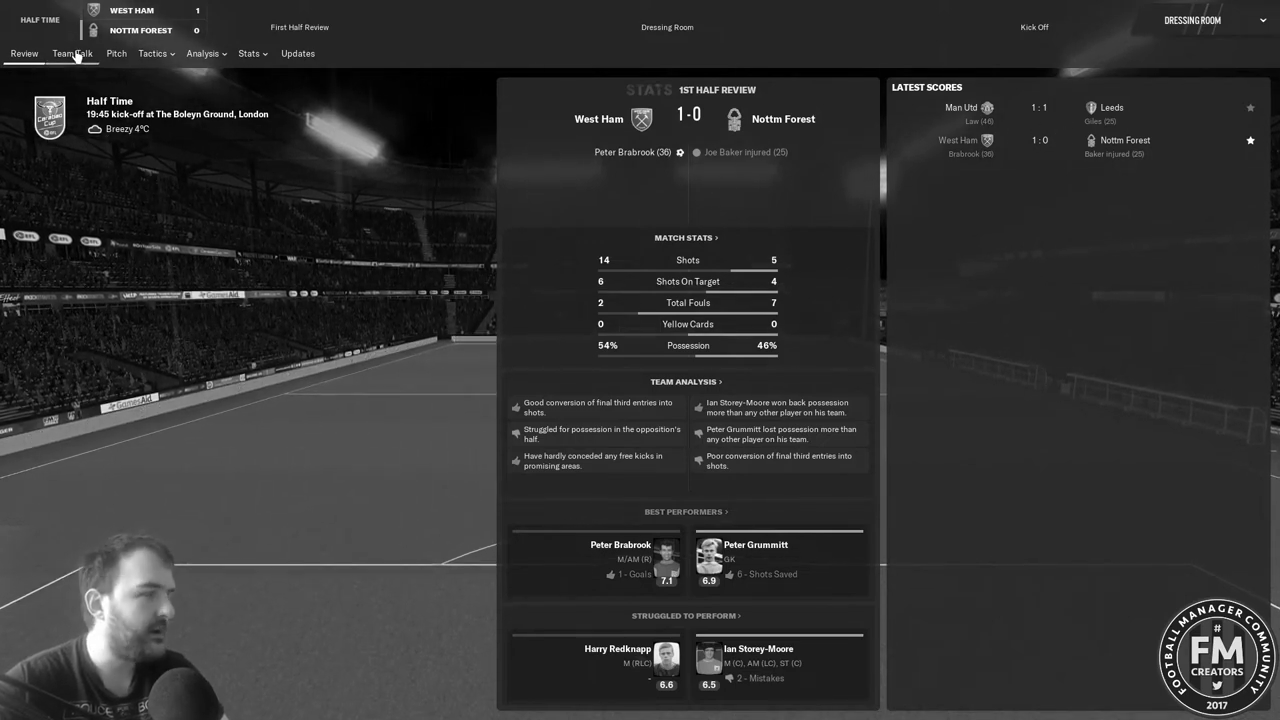
# - Pick a Passionate tone and say 'I'm happy with your performance so far, keep it up.'
pyautogui.click(71, 53)
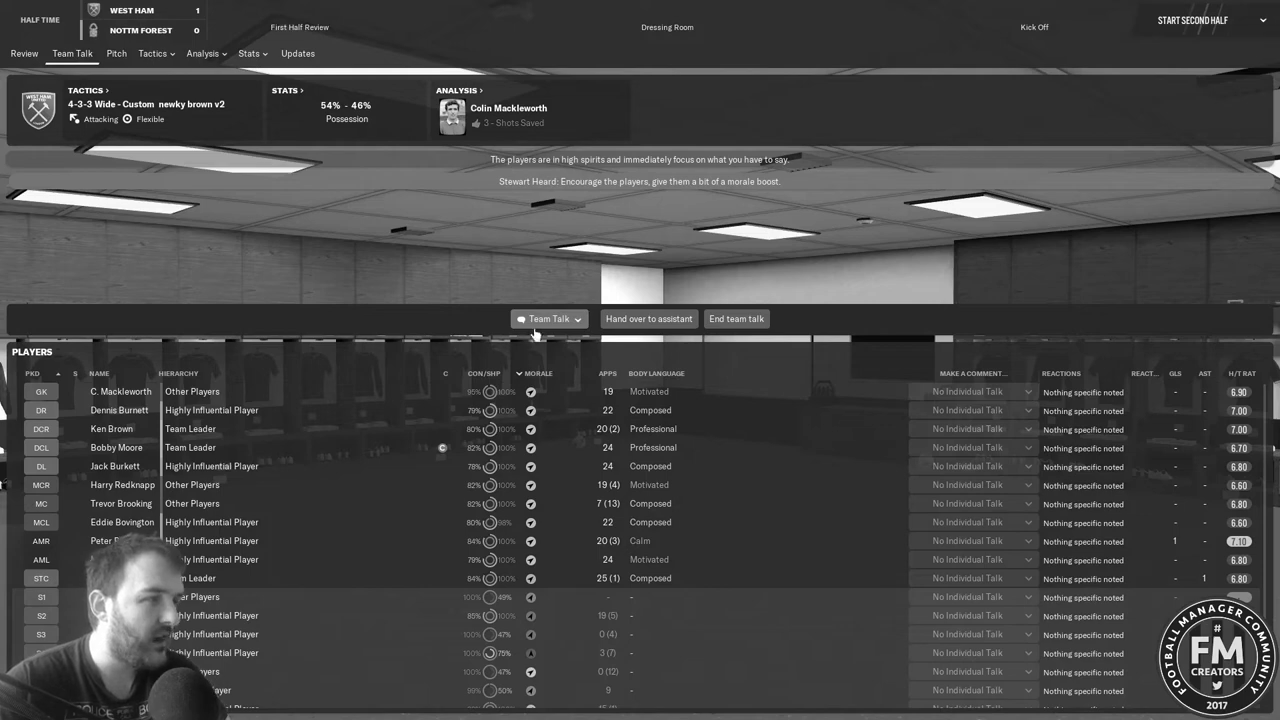
pyautogui.click(548, 318)
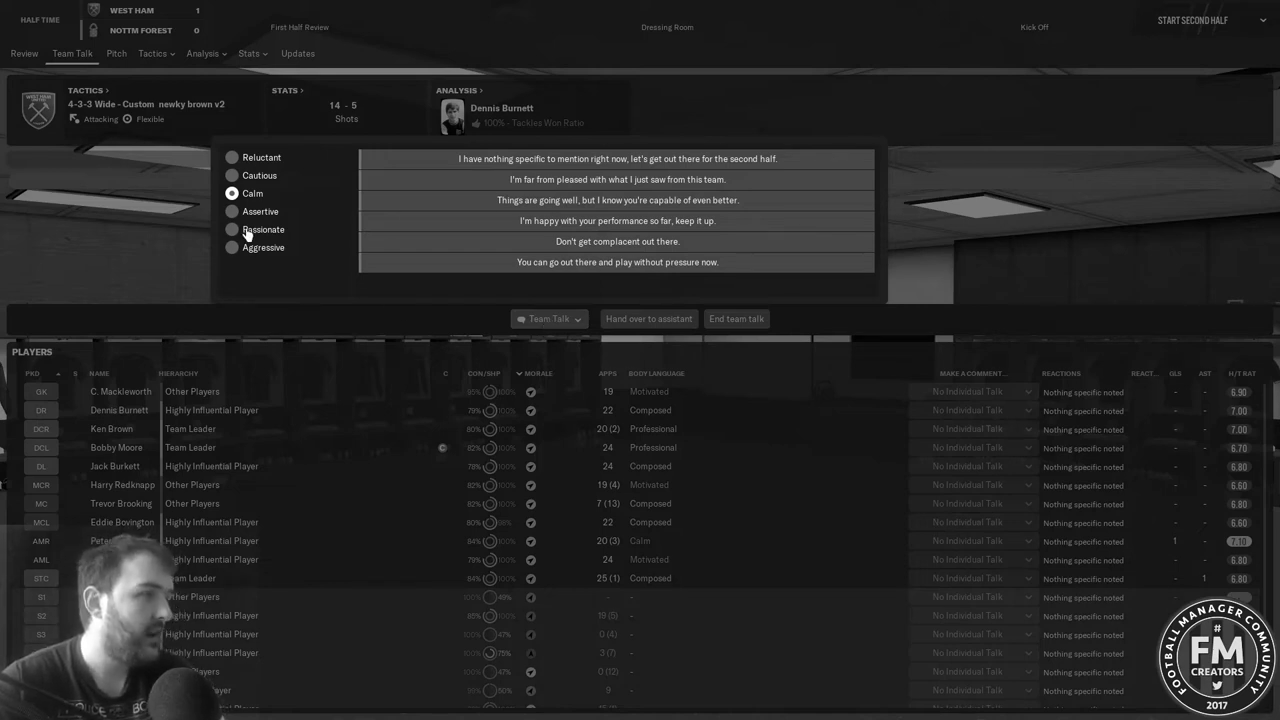
pyautogui.click(232, 229)
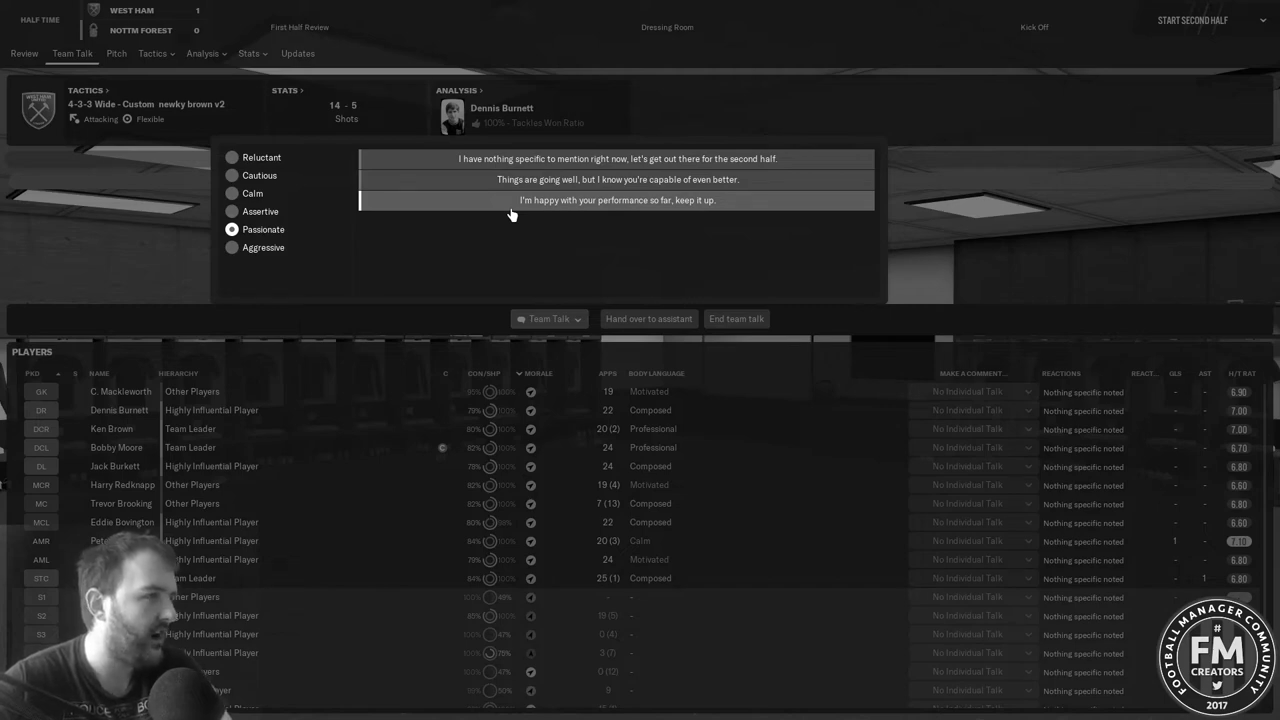
pyautogui.click(617, 179)
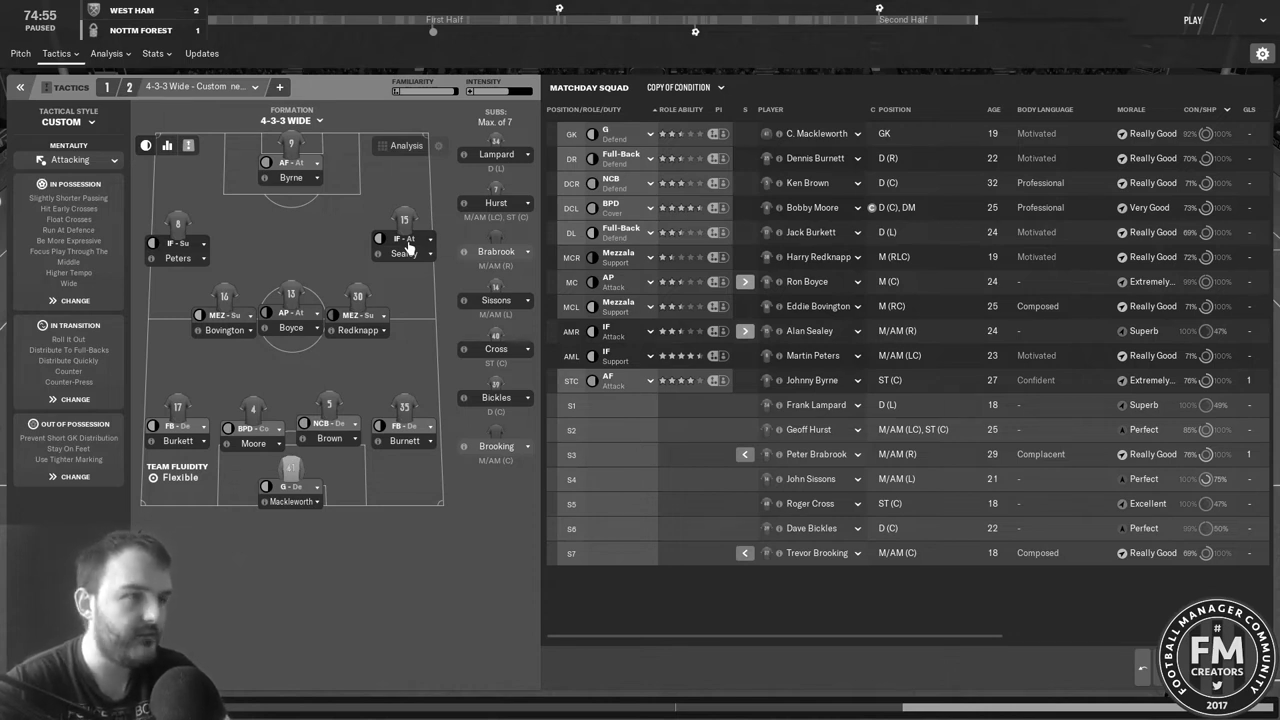
pyautogui.moveTo(415, 390)
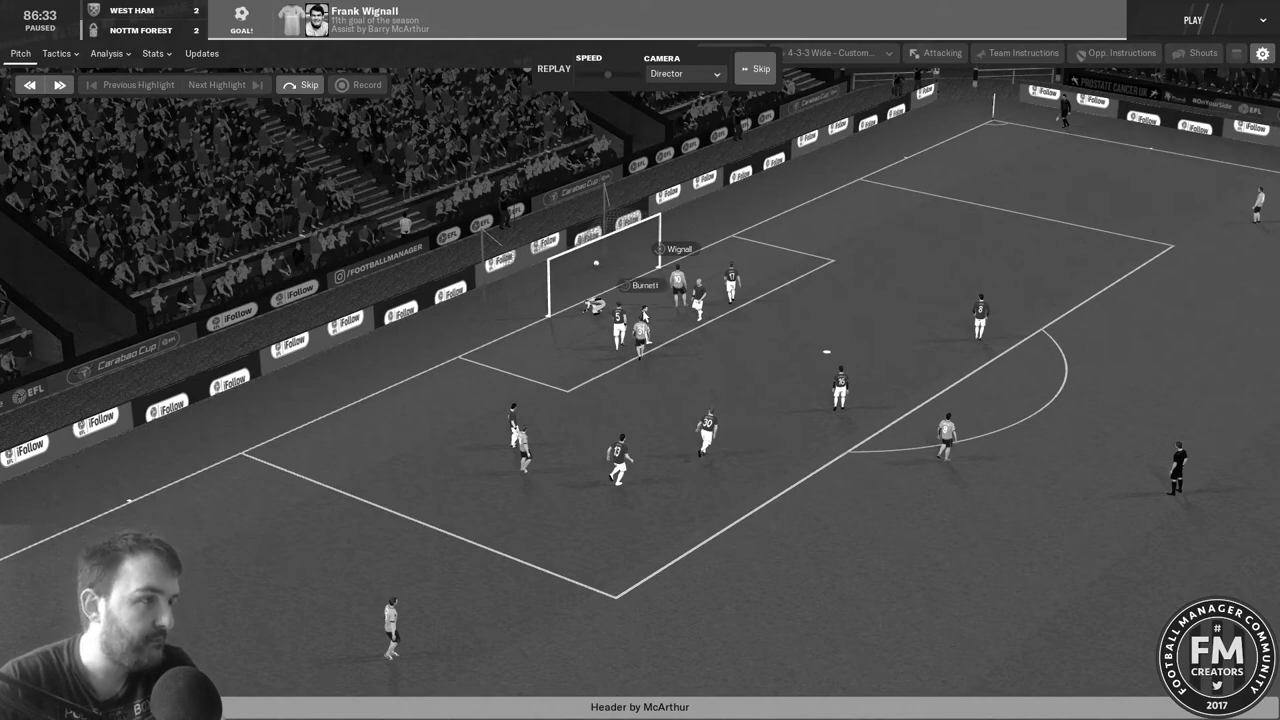
pyautogui.click(1192, 20)
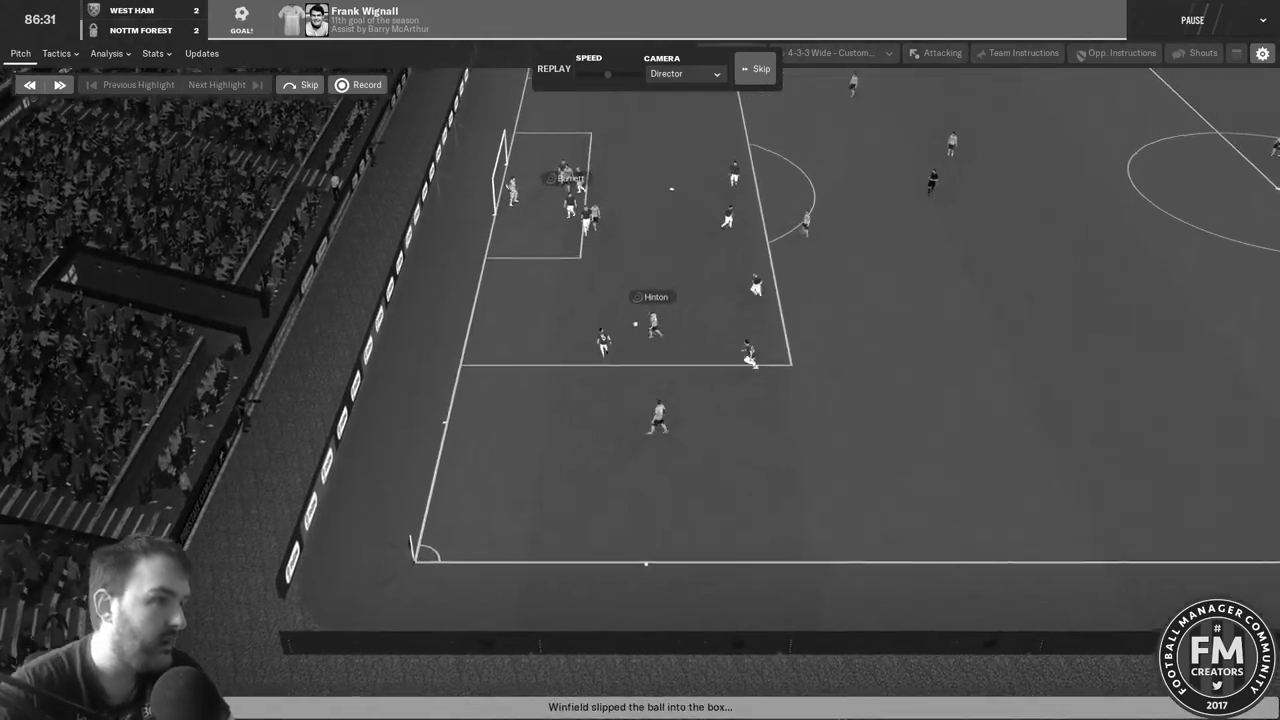
pyautogui.click(1192, 20)
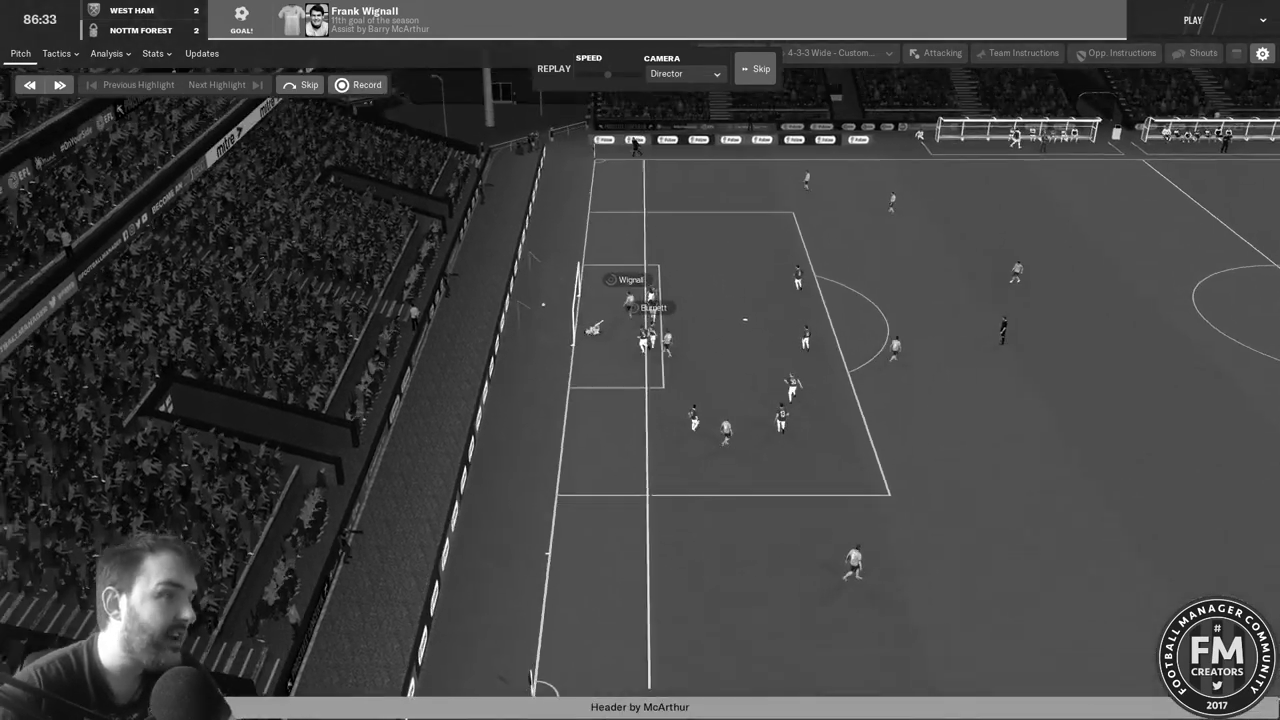
pyautogui.click(760, 68)
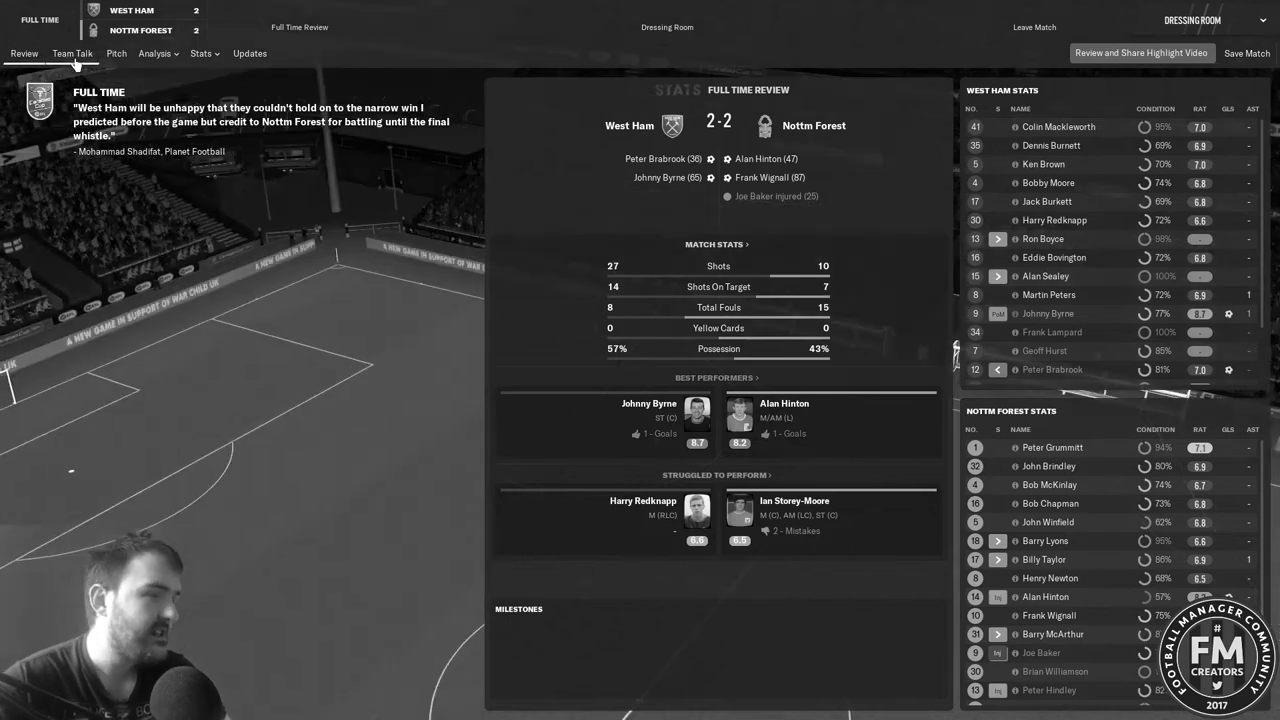
# - Open the post-match dressing-room talk and show the whole-team tone and message options
pyautogui.click(72, 53)
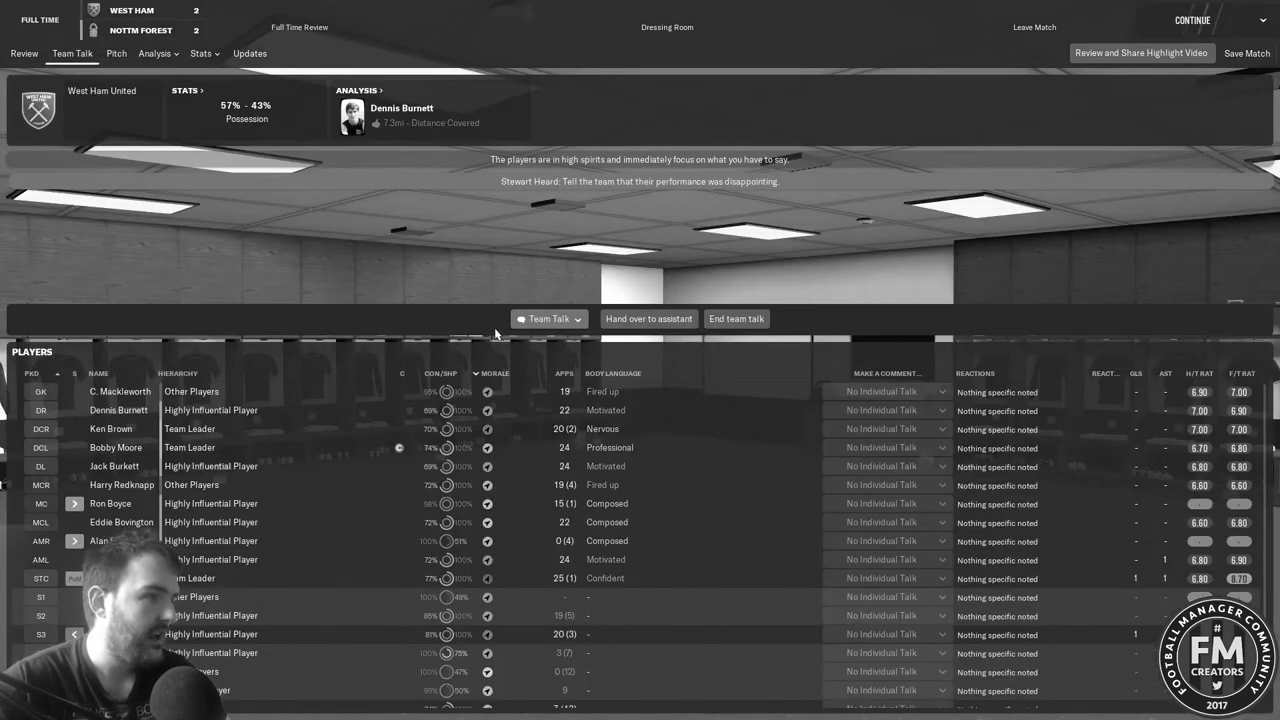
pyautogui.click(548, 318)
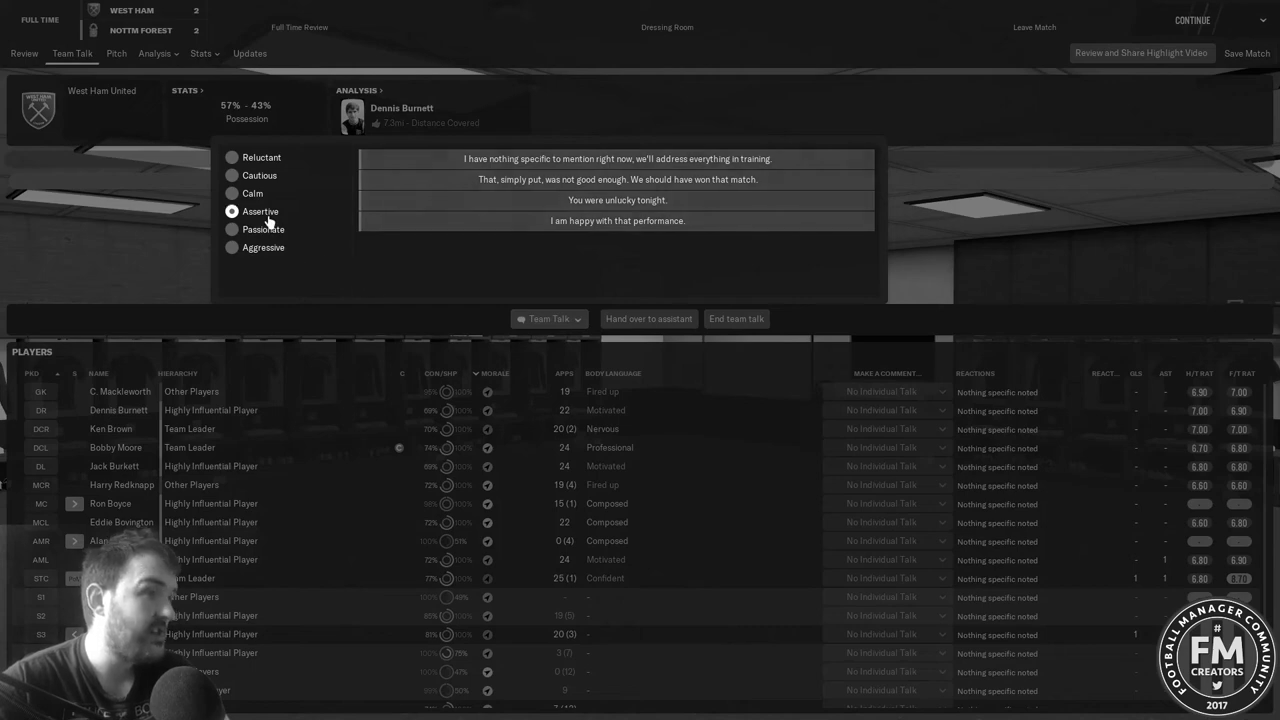